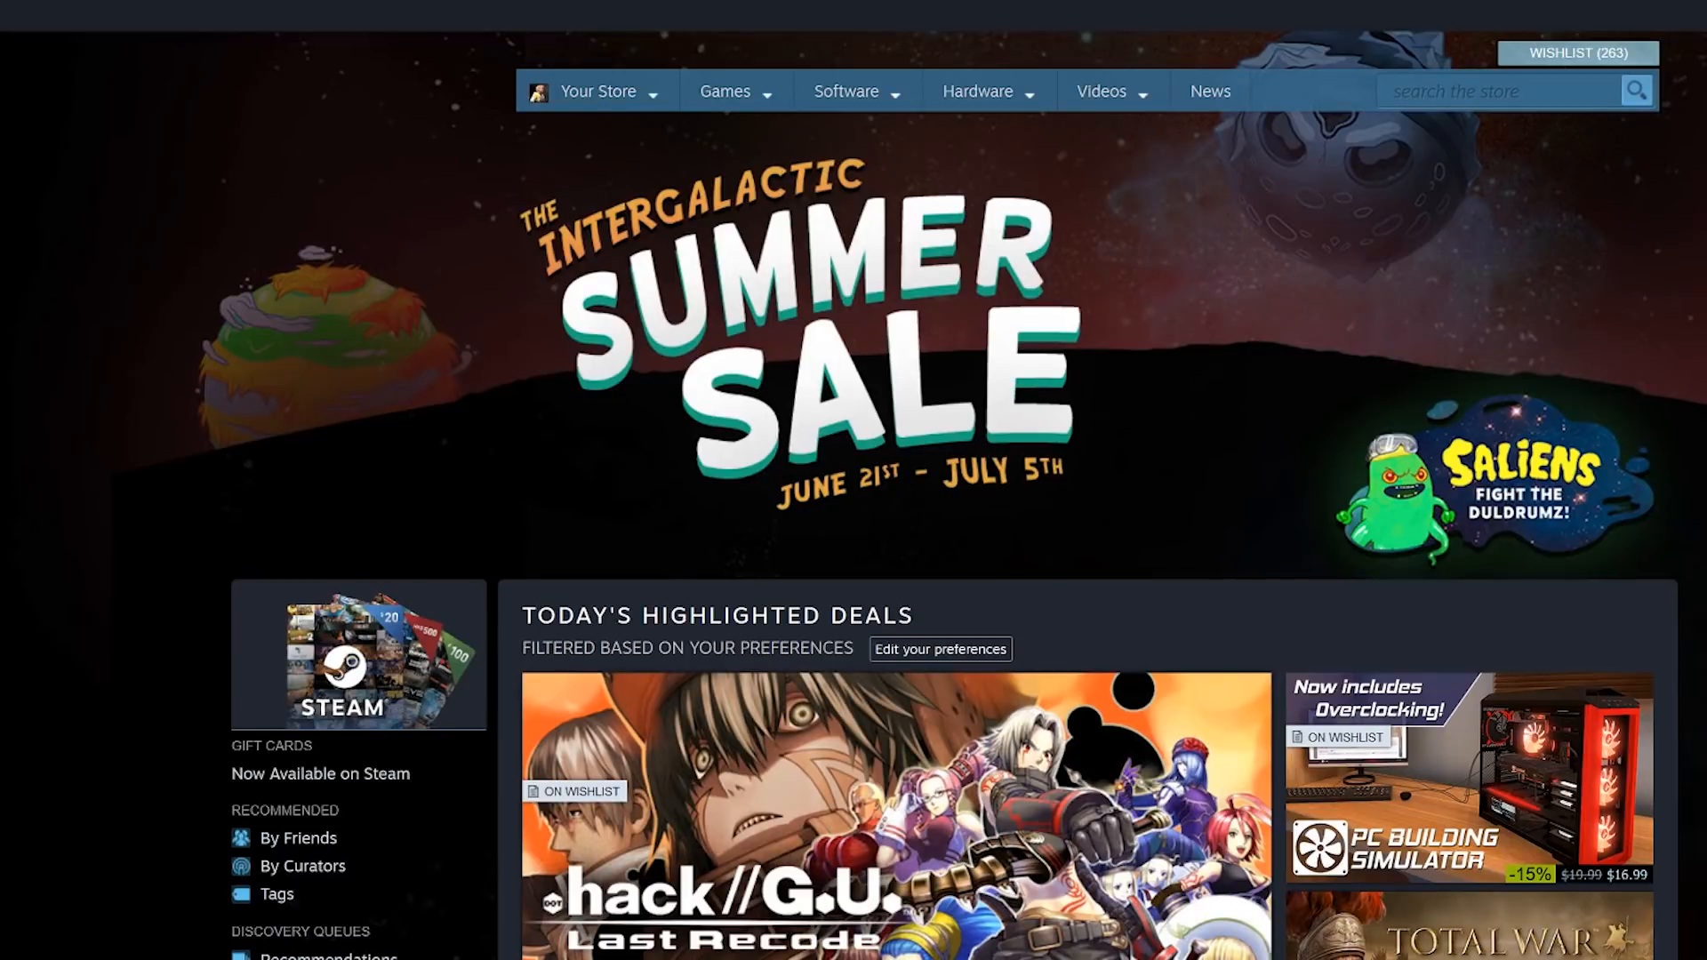
mouse_move(1236, 338)
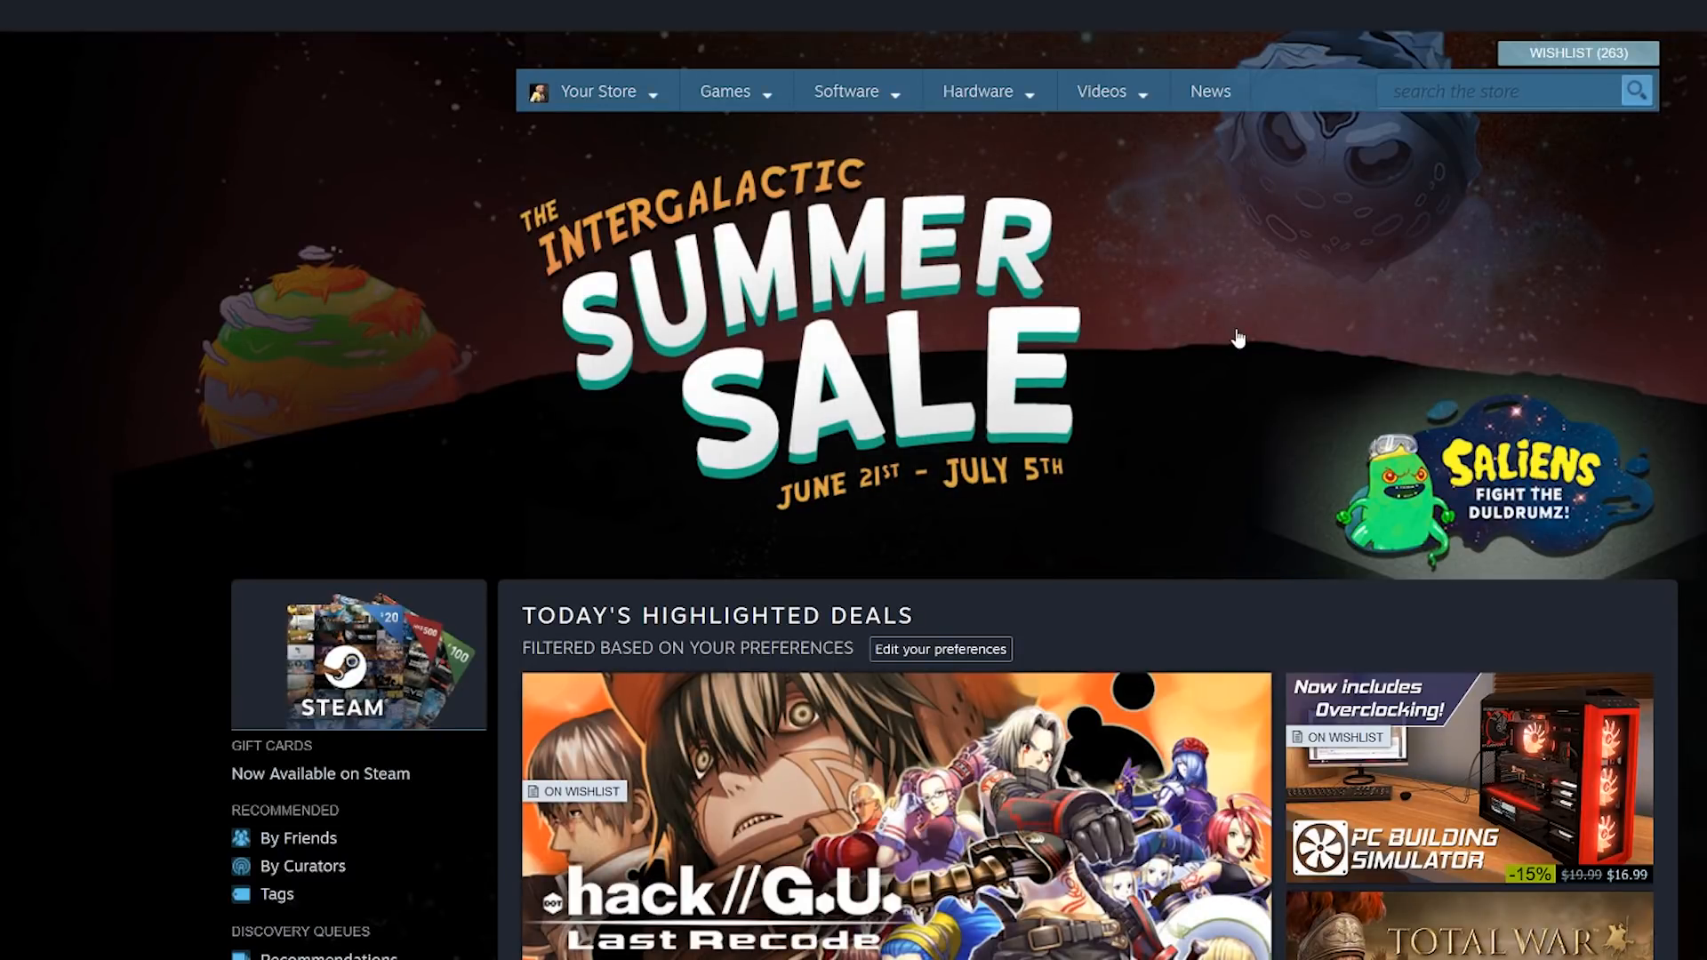
mouse_move(1484, 418)
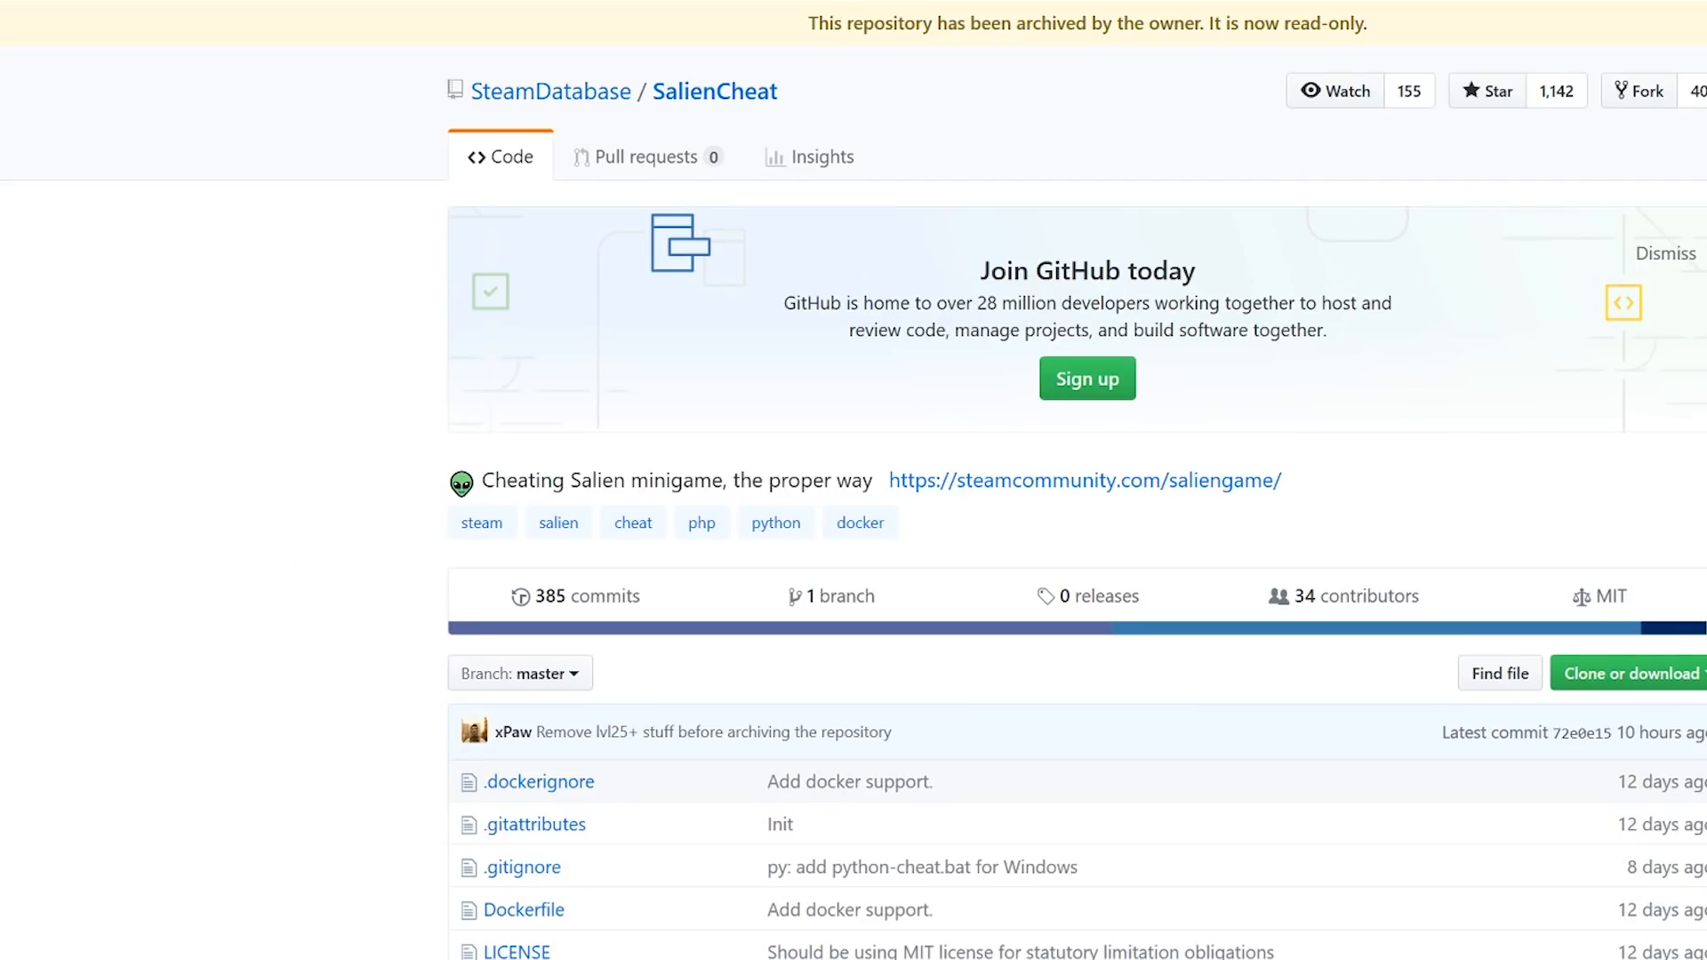
mouse_move(1346, 448)
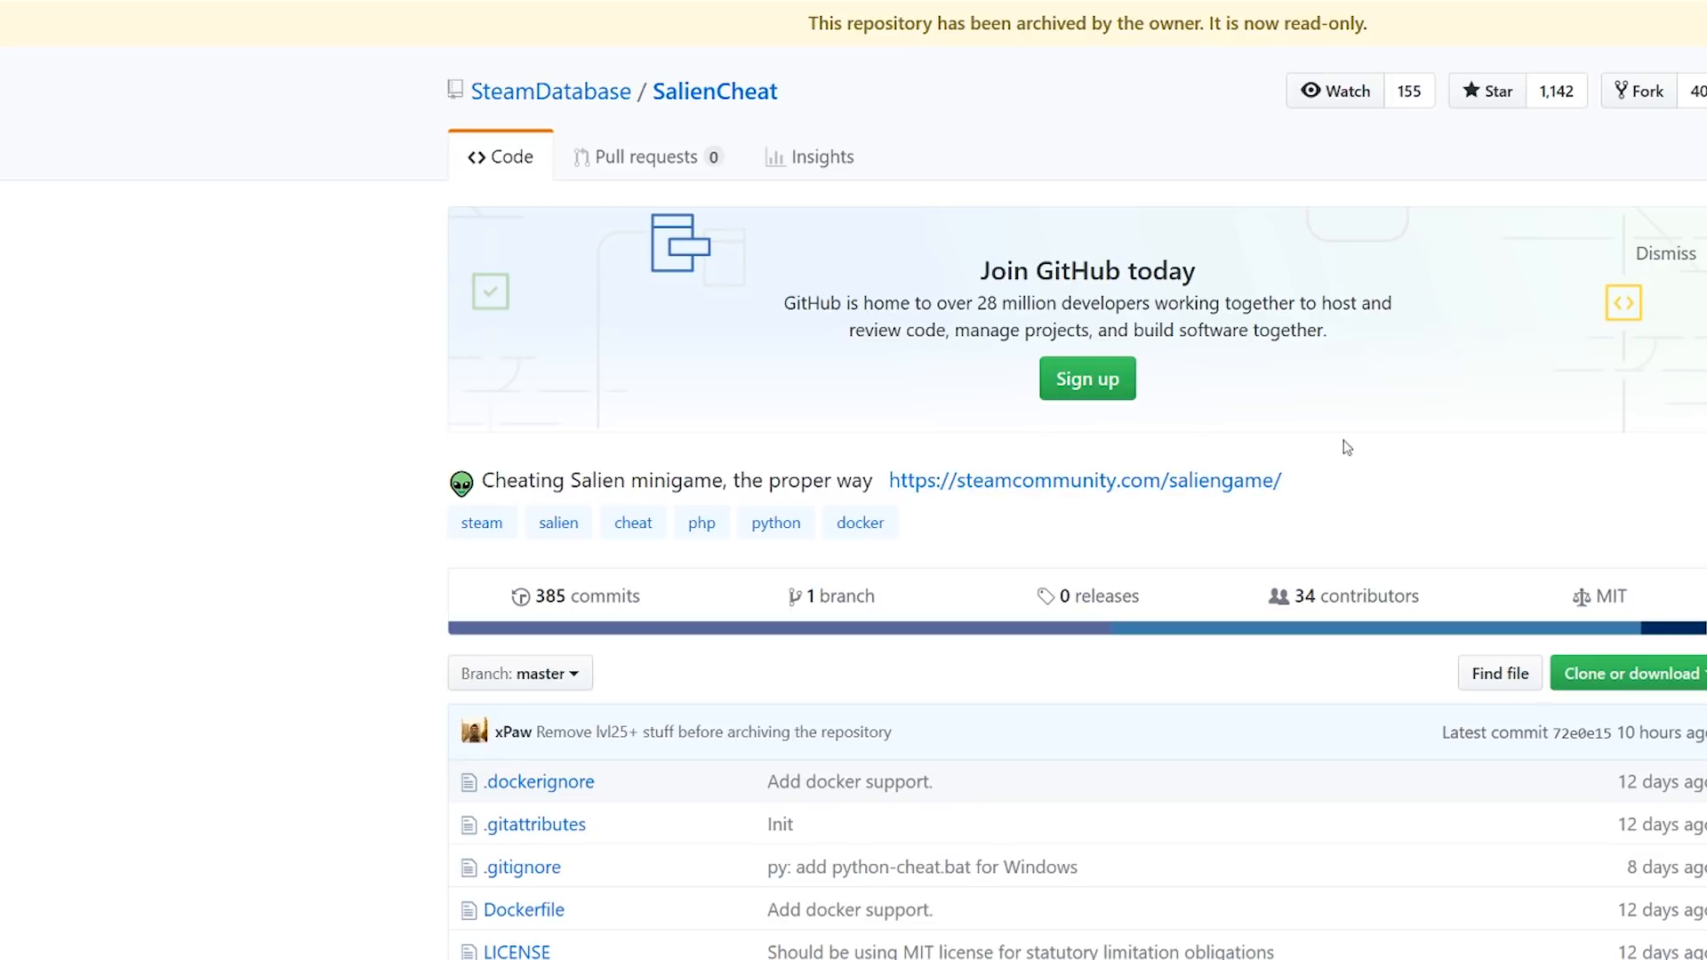
Scroll down the SalienCheat repo page to the README's 'How to use this' section
scroll("down", 3)
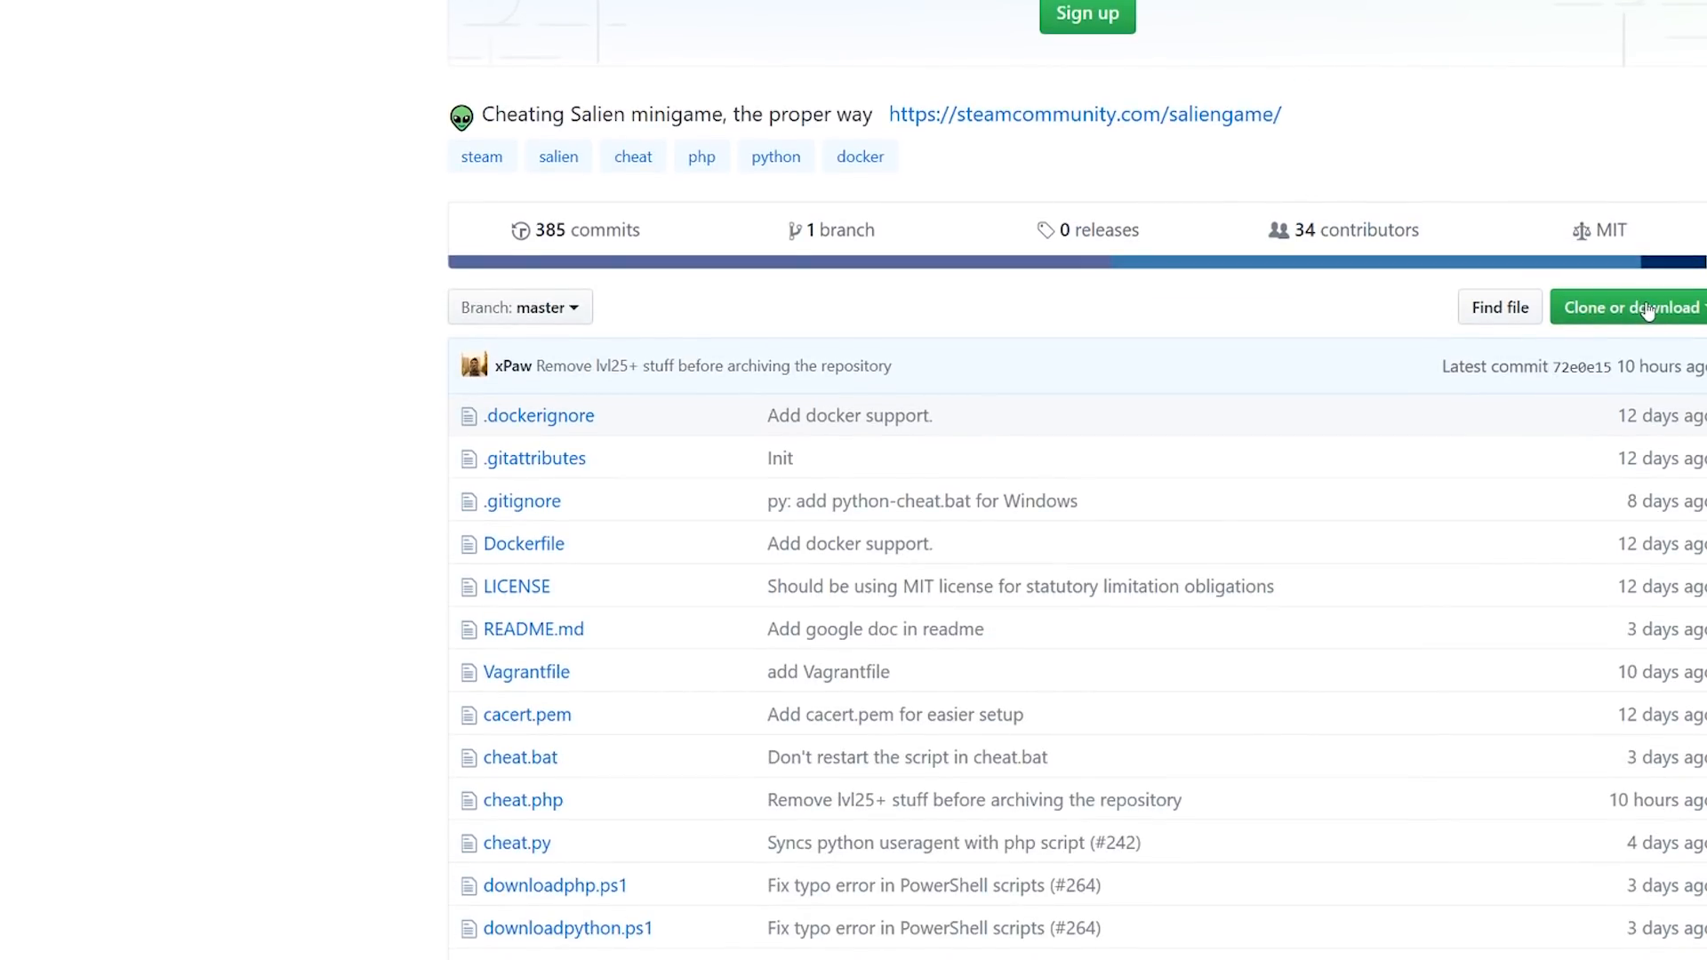
mouse_move(1517, 339)
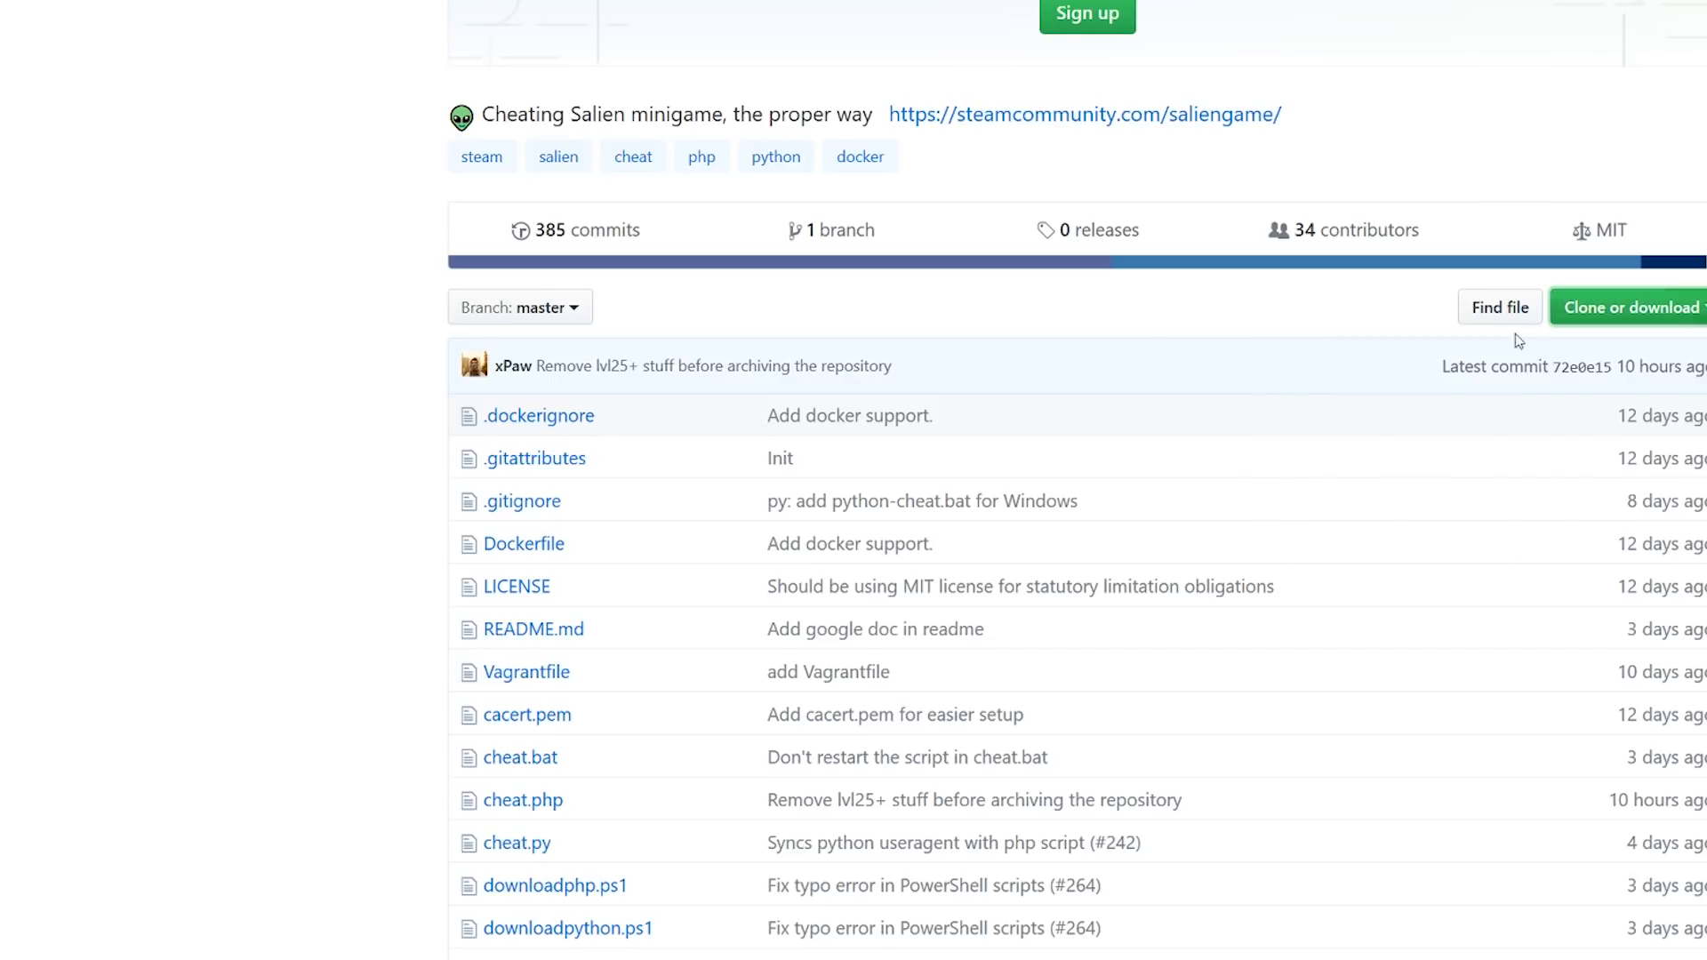
scroll("down", 3)
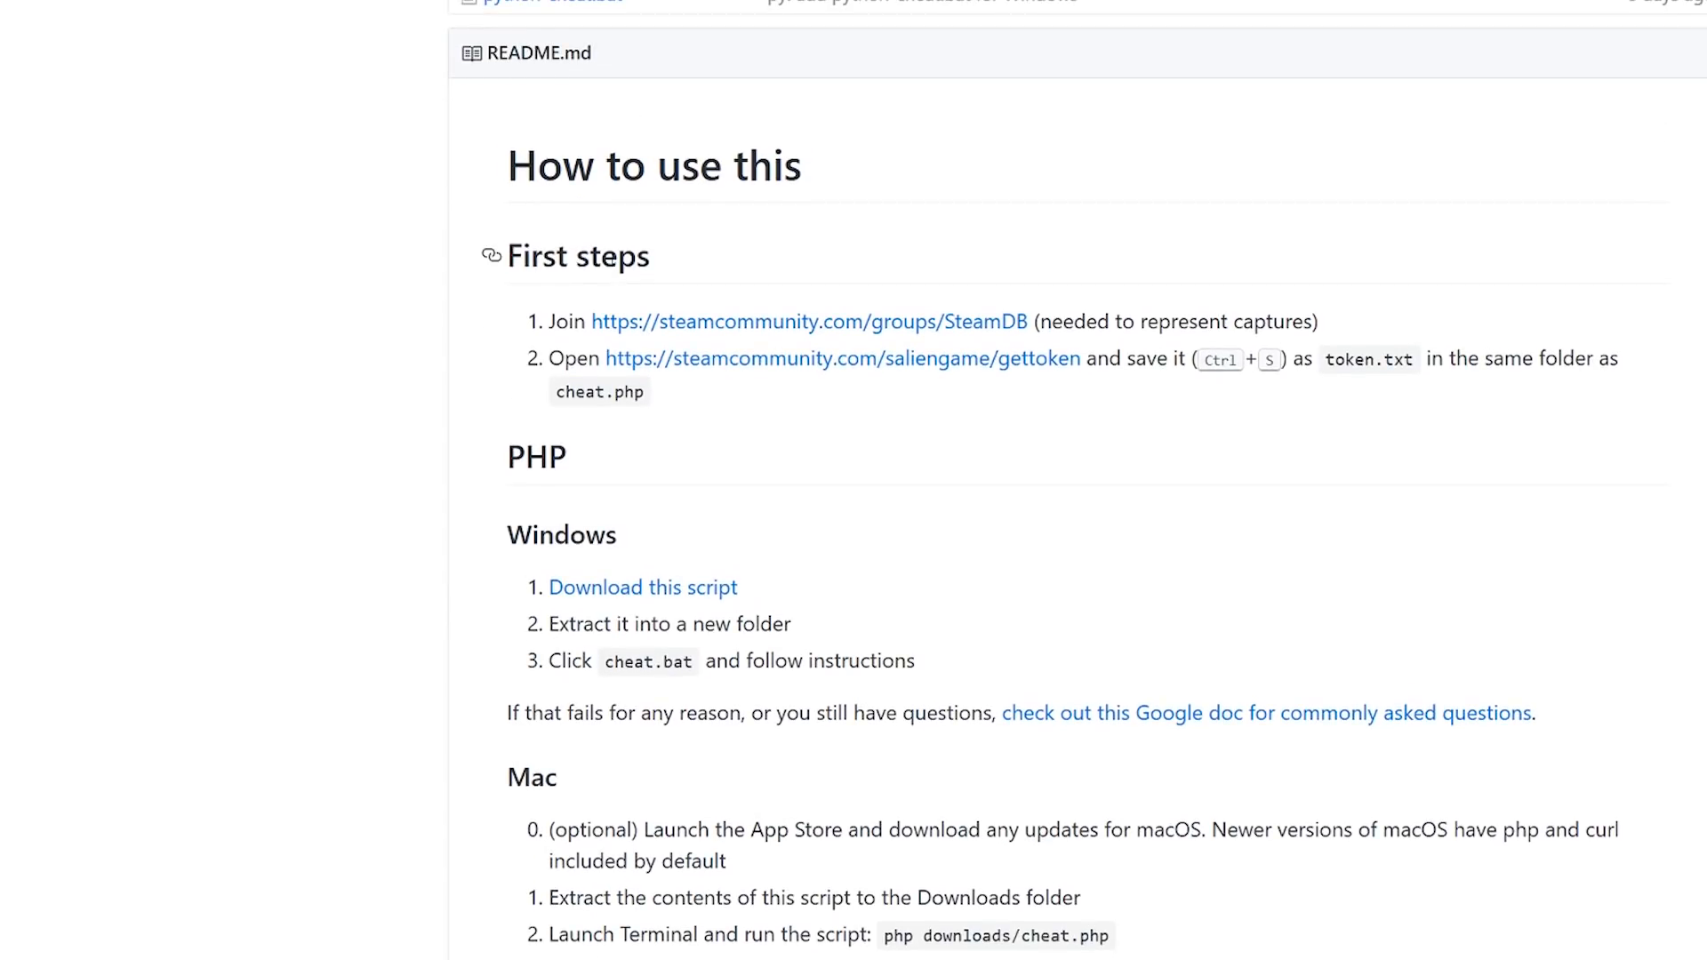
mouse_move(1022, 373)
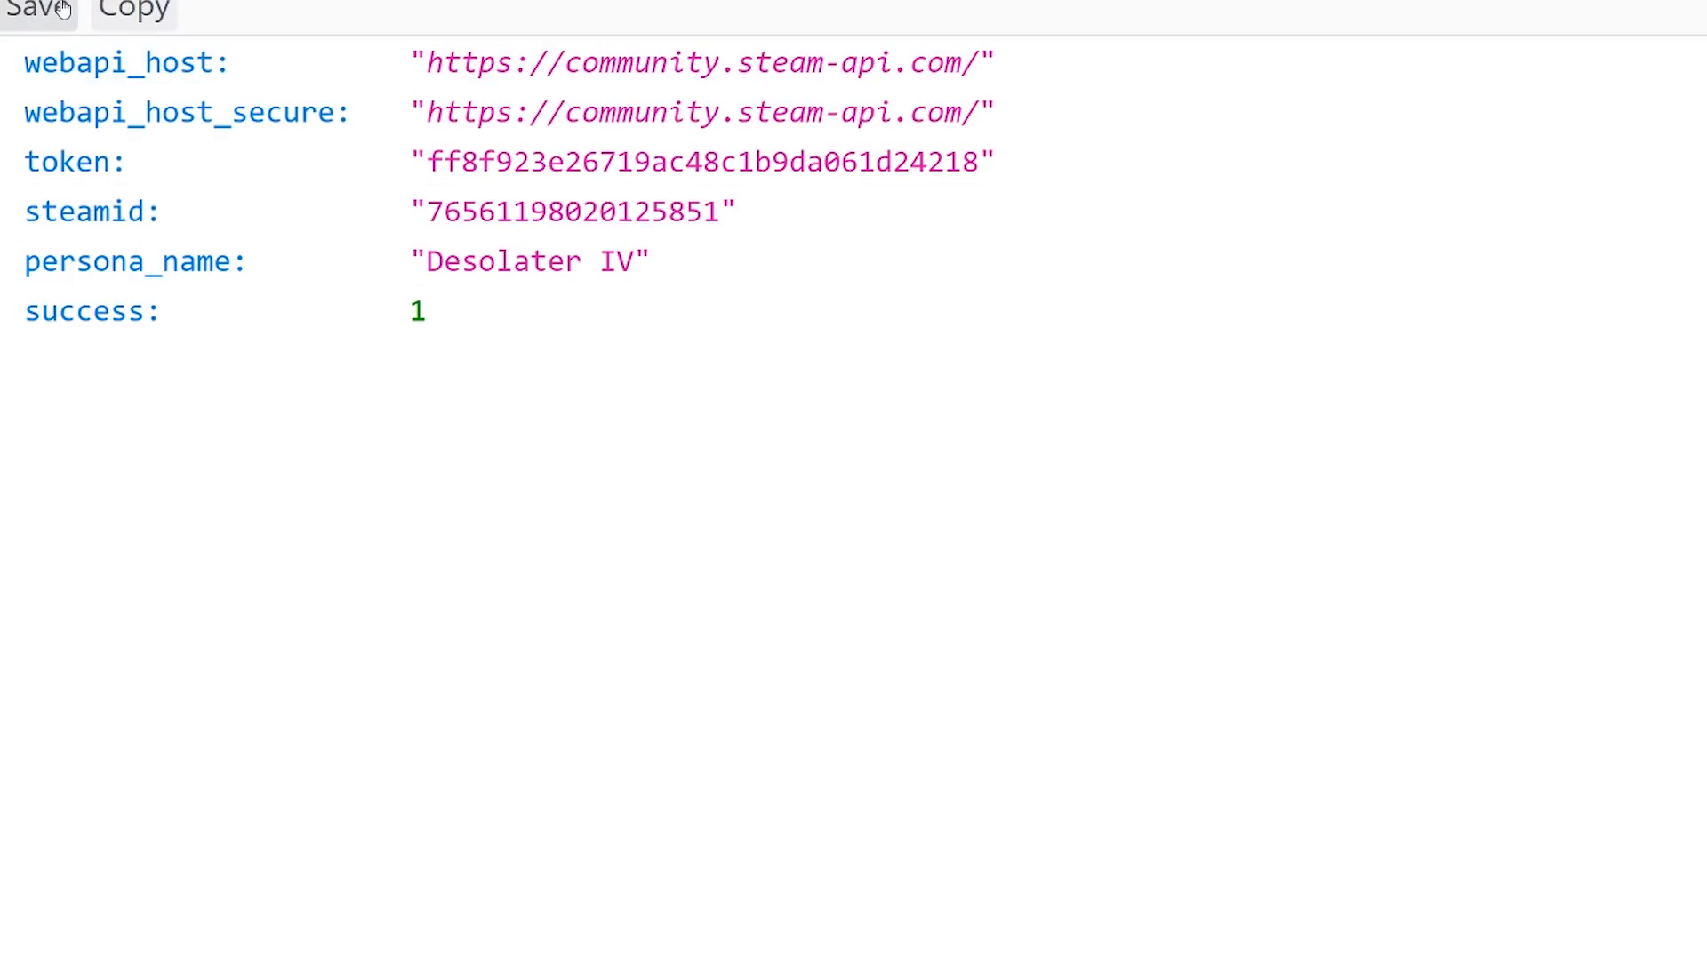
mouse_move(228, 58)
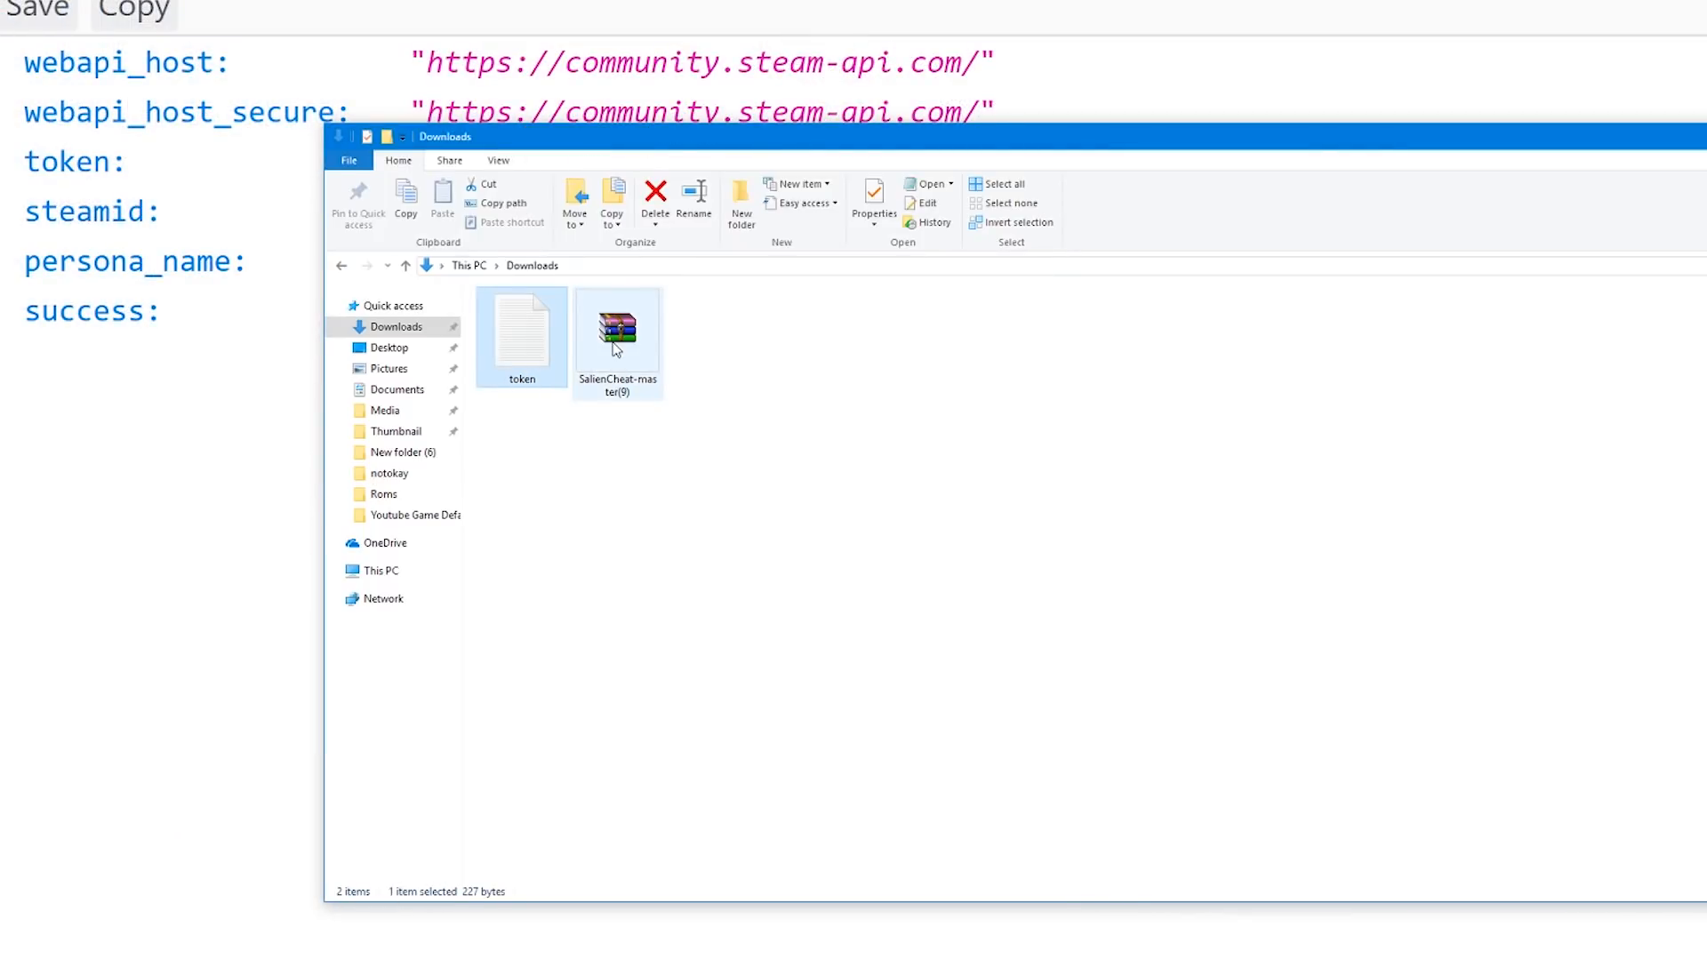
Select the SalienCheat-master zip in Downloads and open Local Disk (C:) in a second window
left_click(617, 336)
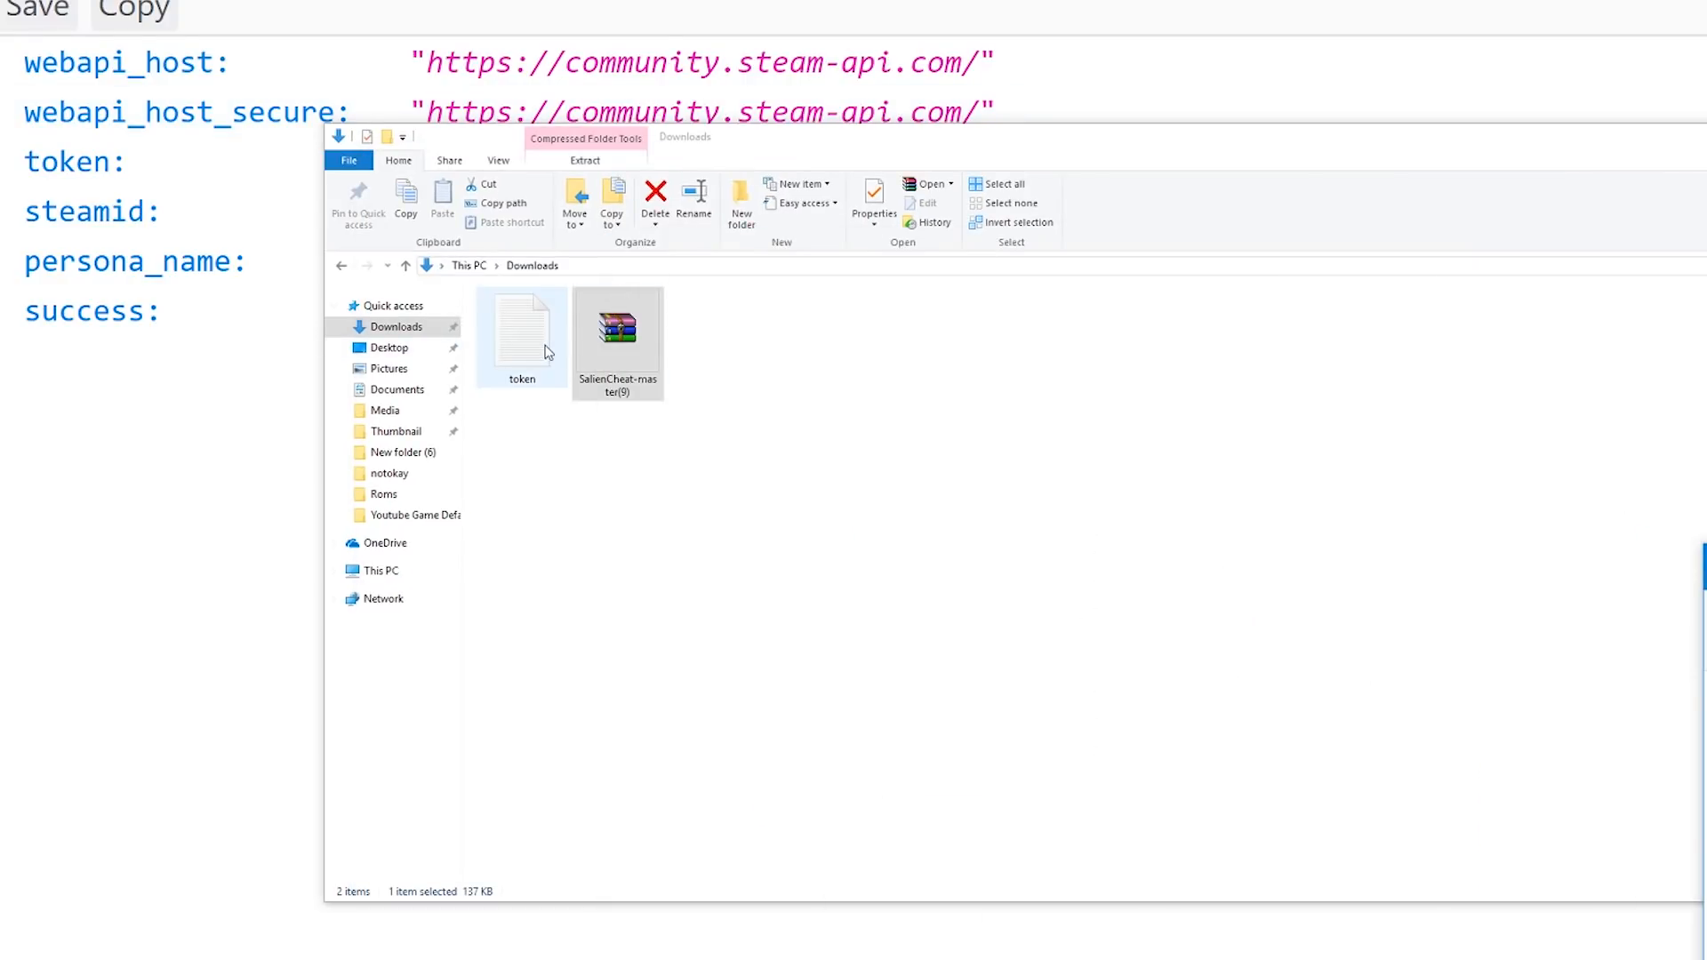
double_click(521, 329)
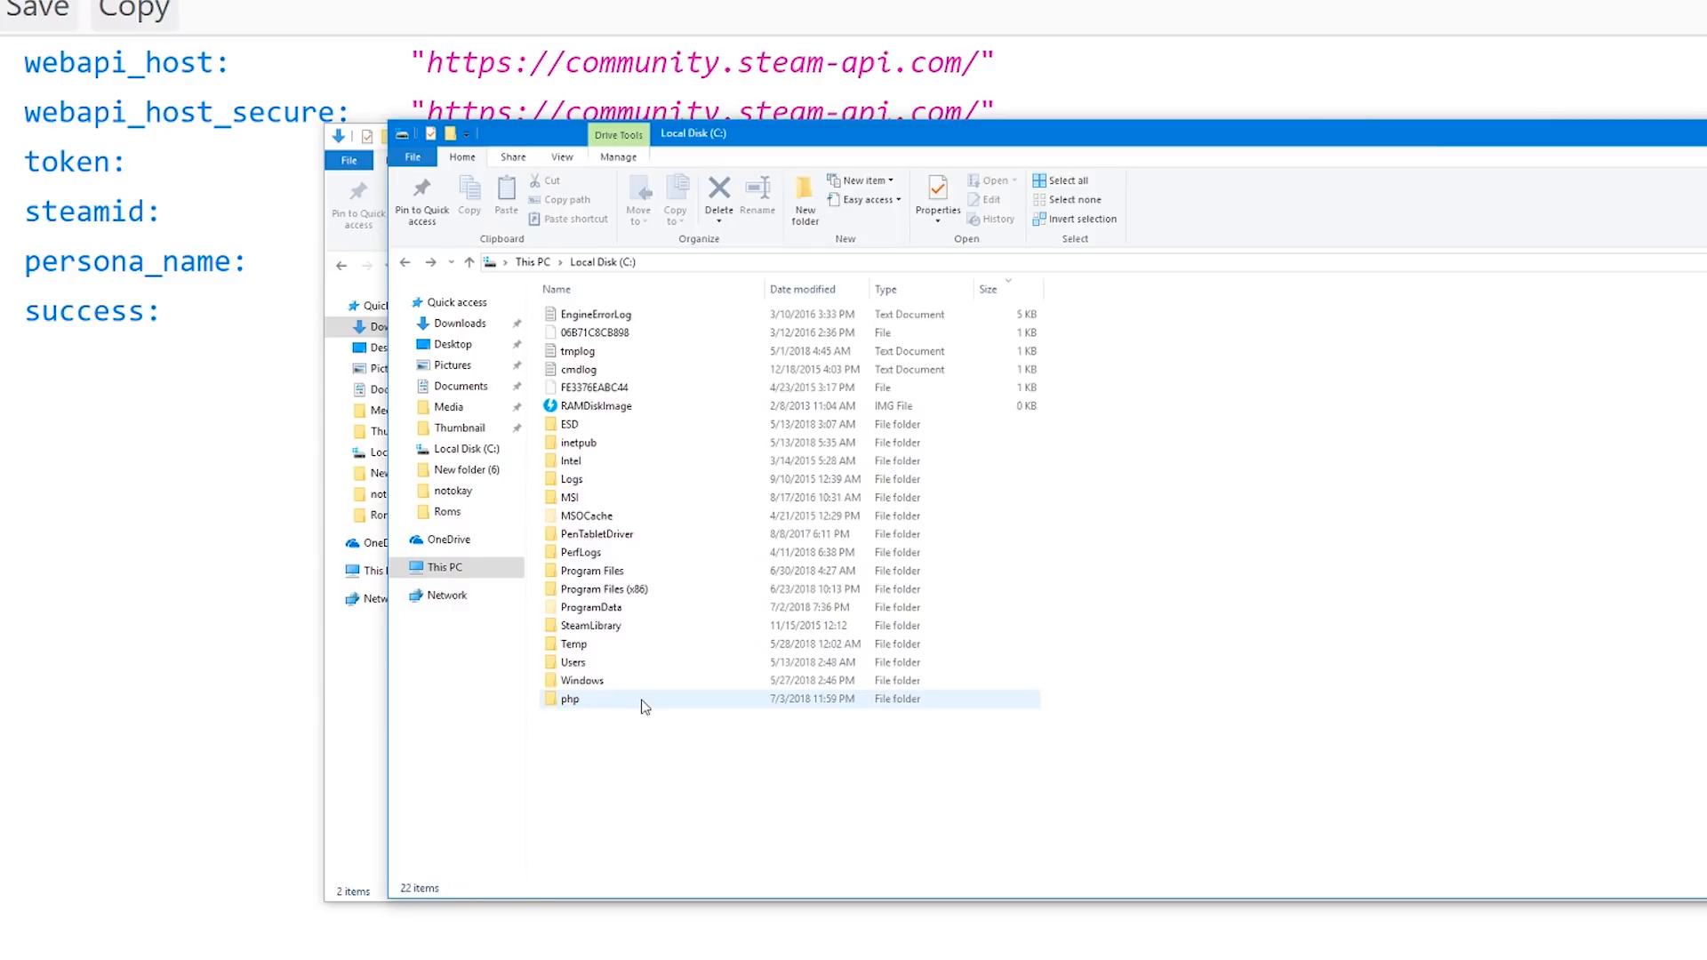
Open the empty C:\php folder and select the SalienCheat-master zip in Downloads
double_click(568, 698)
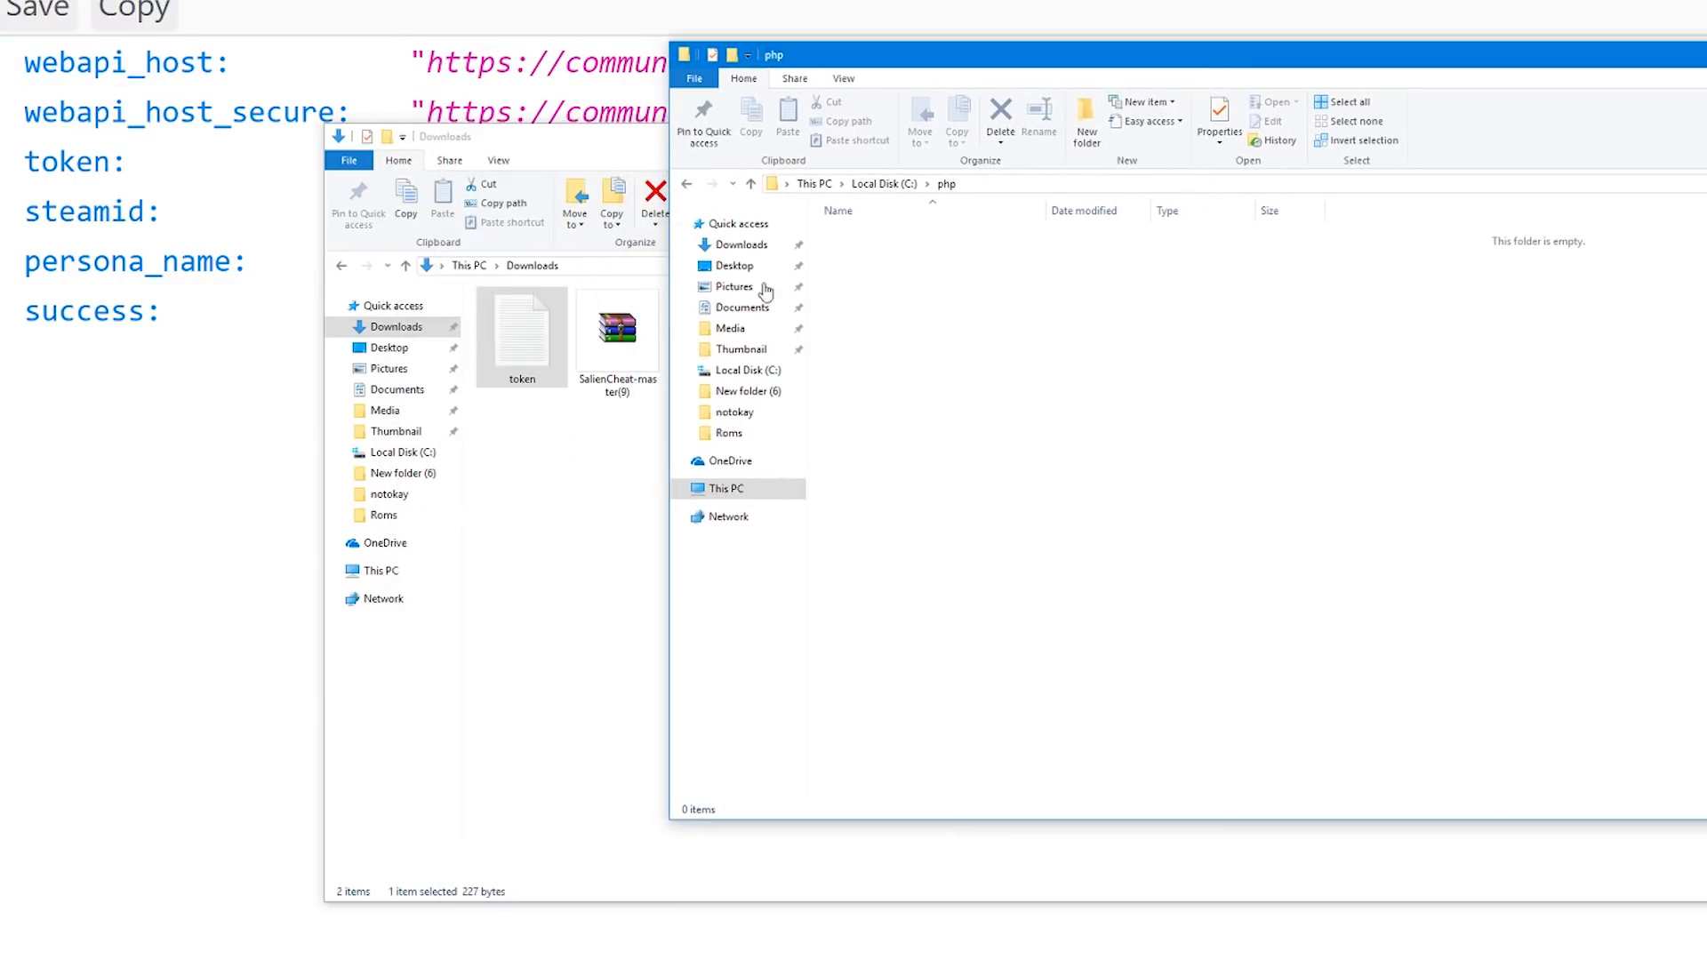
left_click(617, 331)
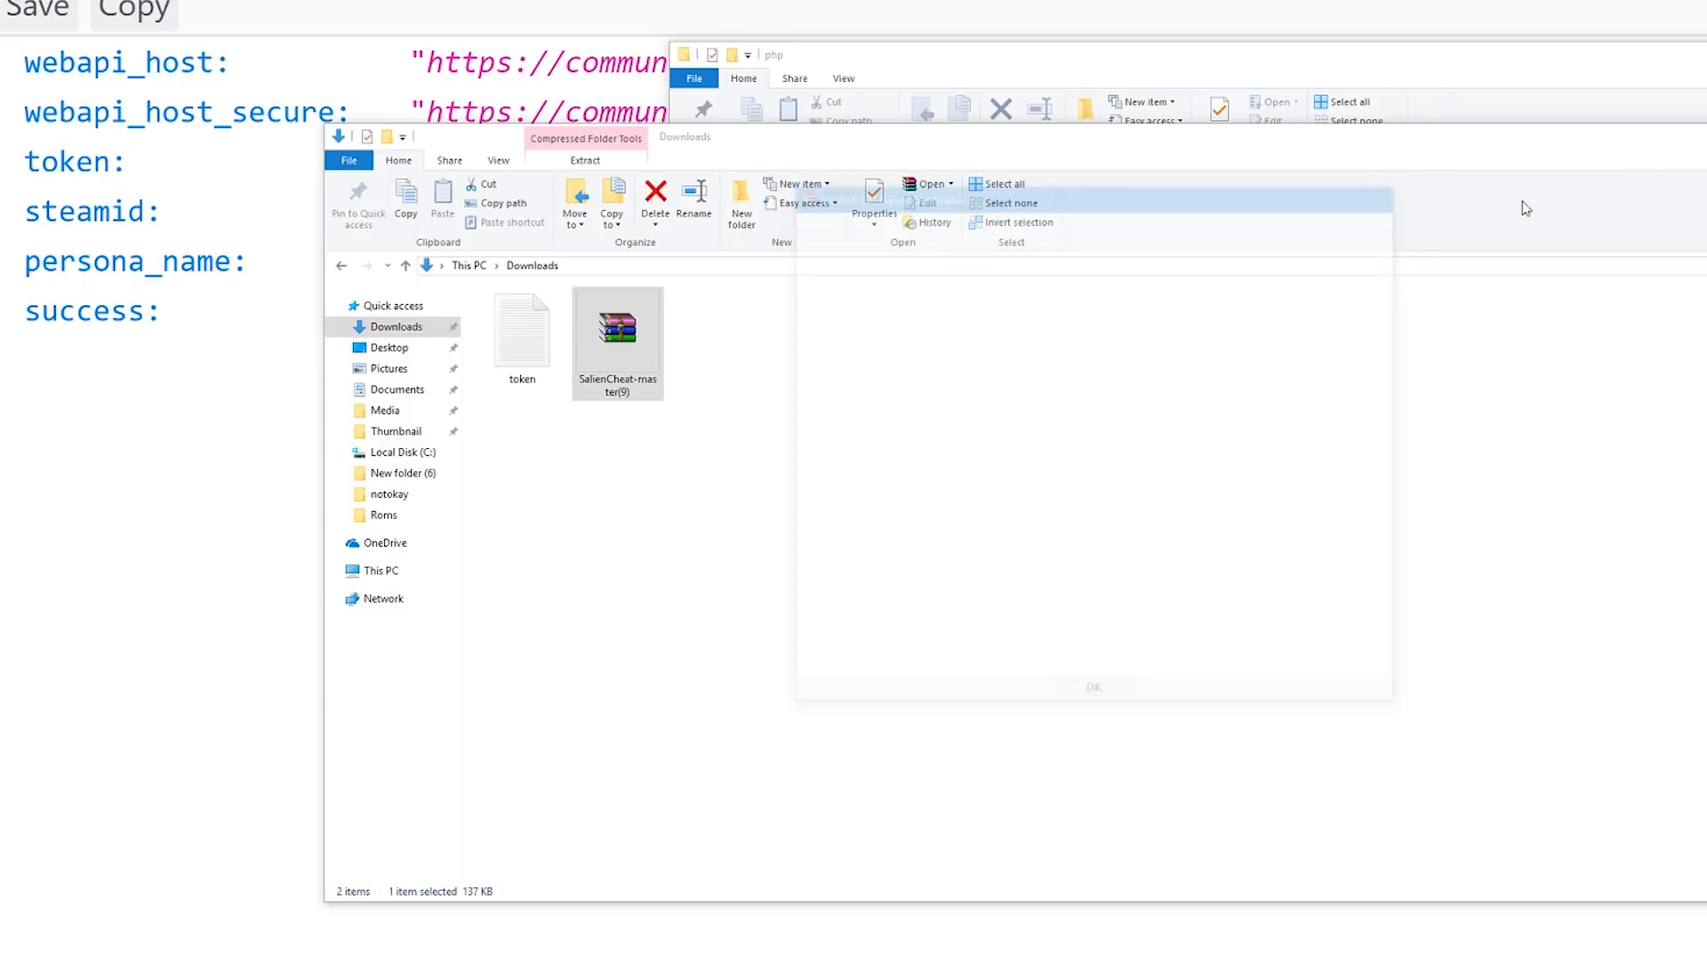
Open the SalienCheat-master zip in WinRAR and extract its folder into C:\php
double_click(617, 326)
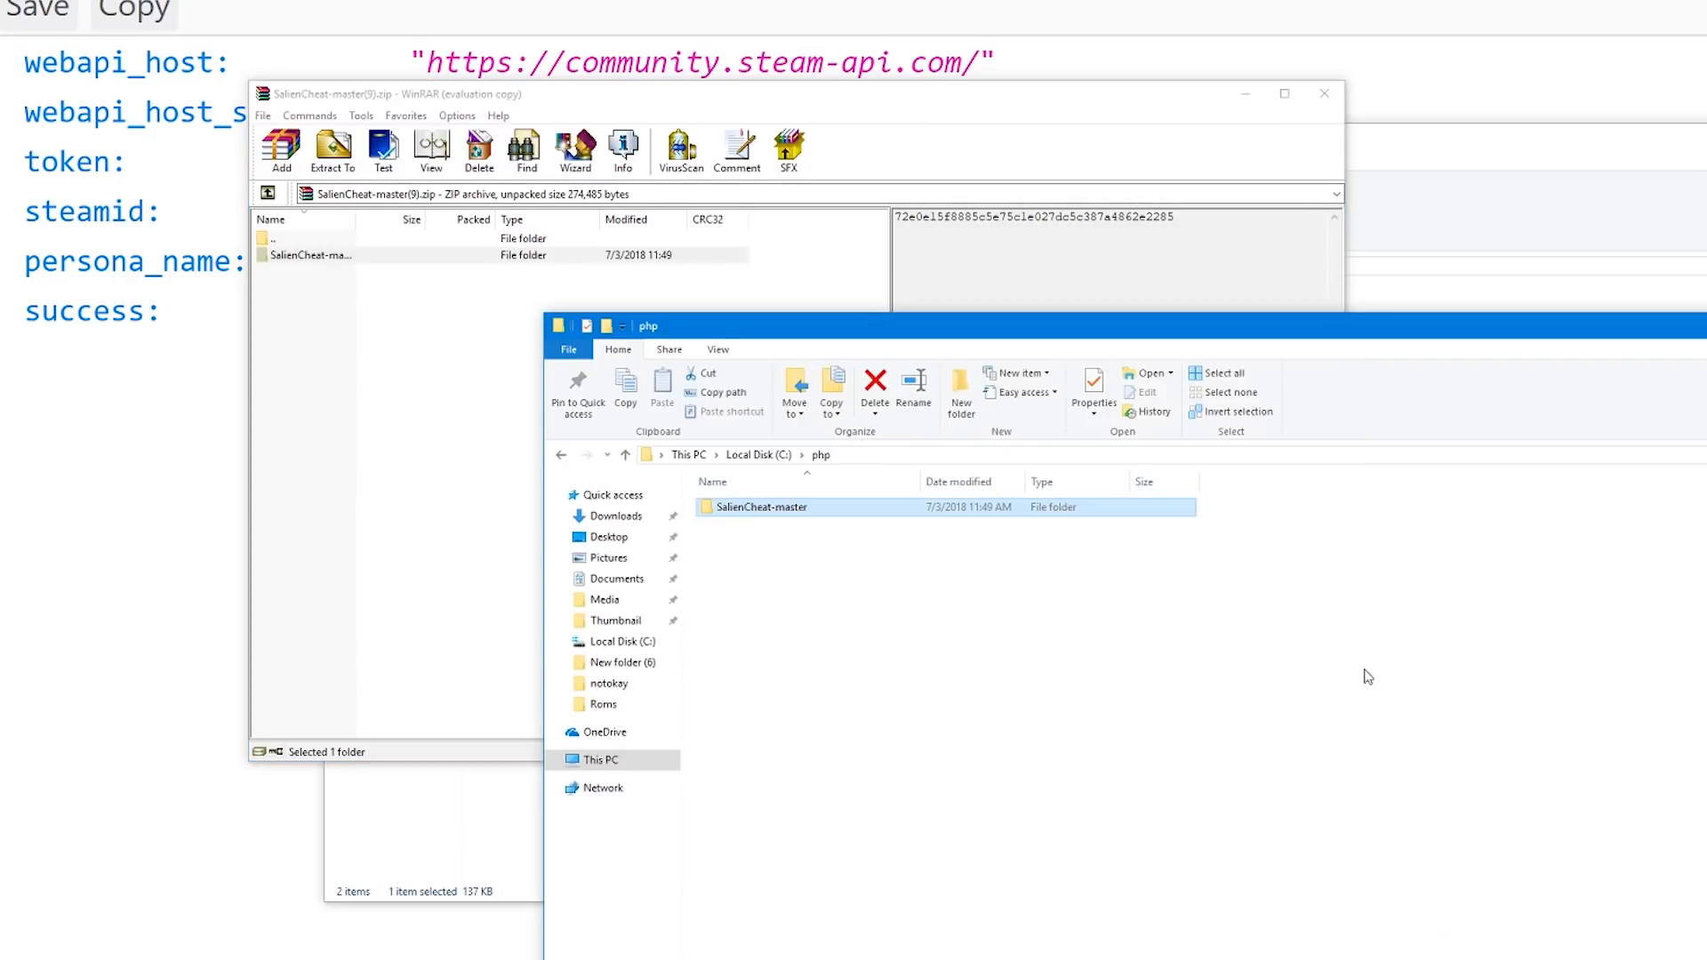
double_click(760, 507)
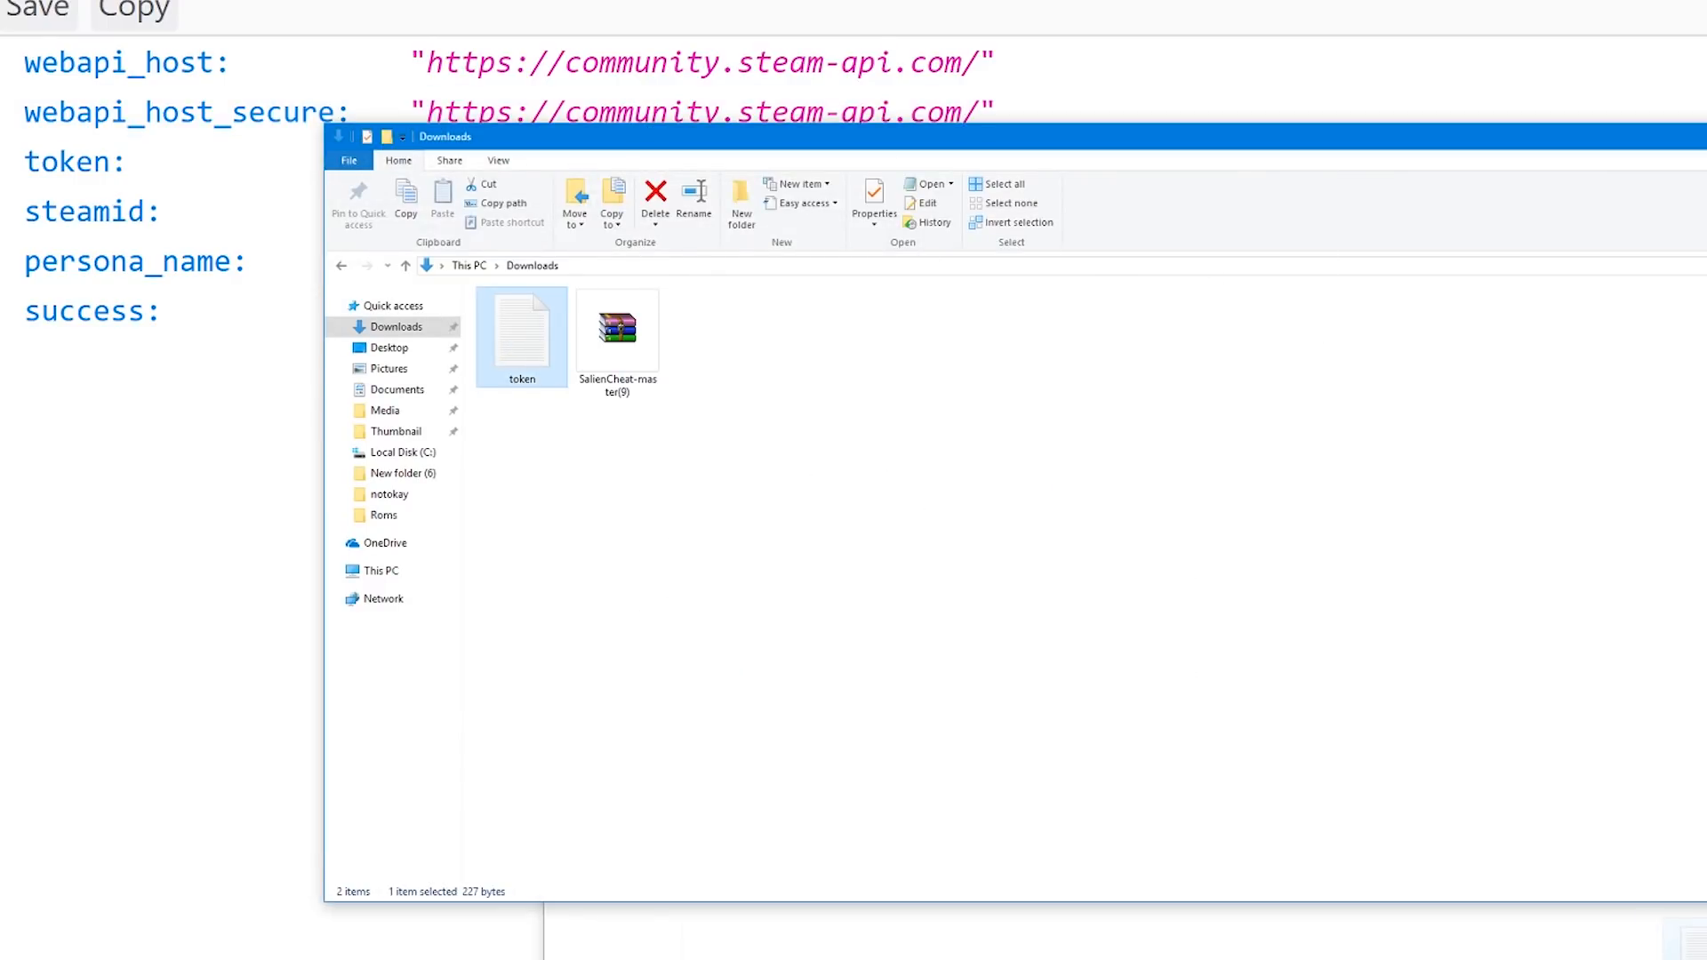
Open C:\php\SalienCheat-master, add token.txt, and launch cheat.bat
double_click(616, 327)
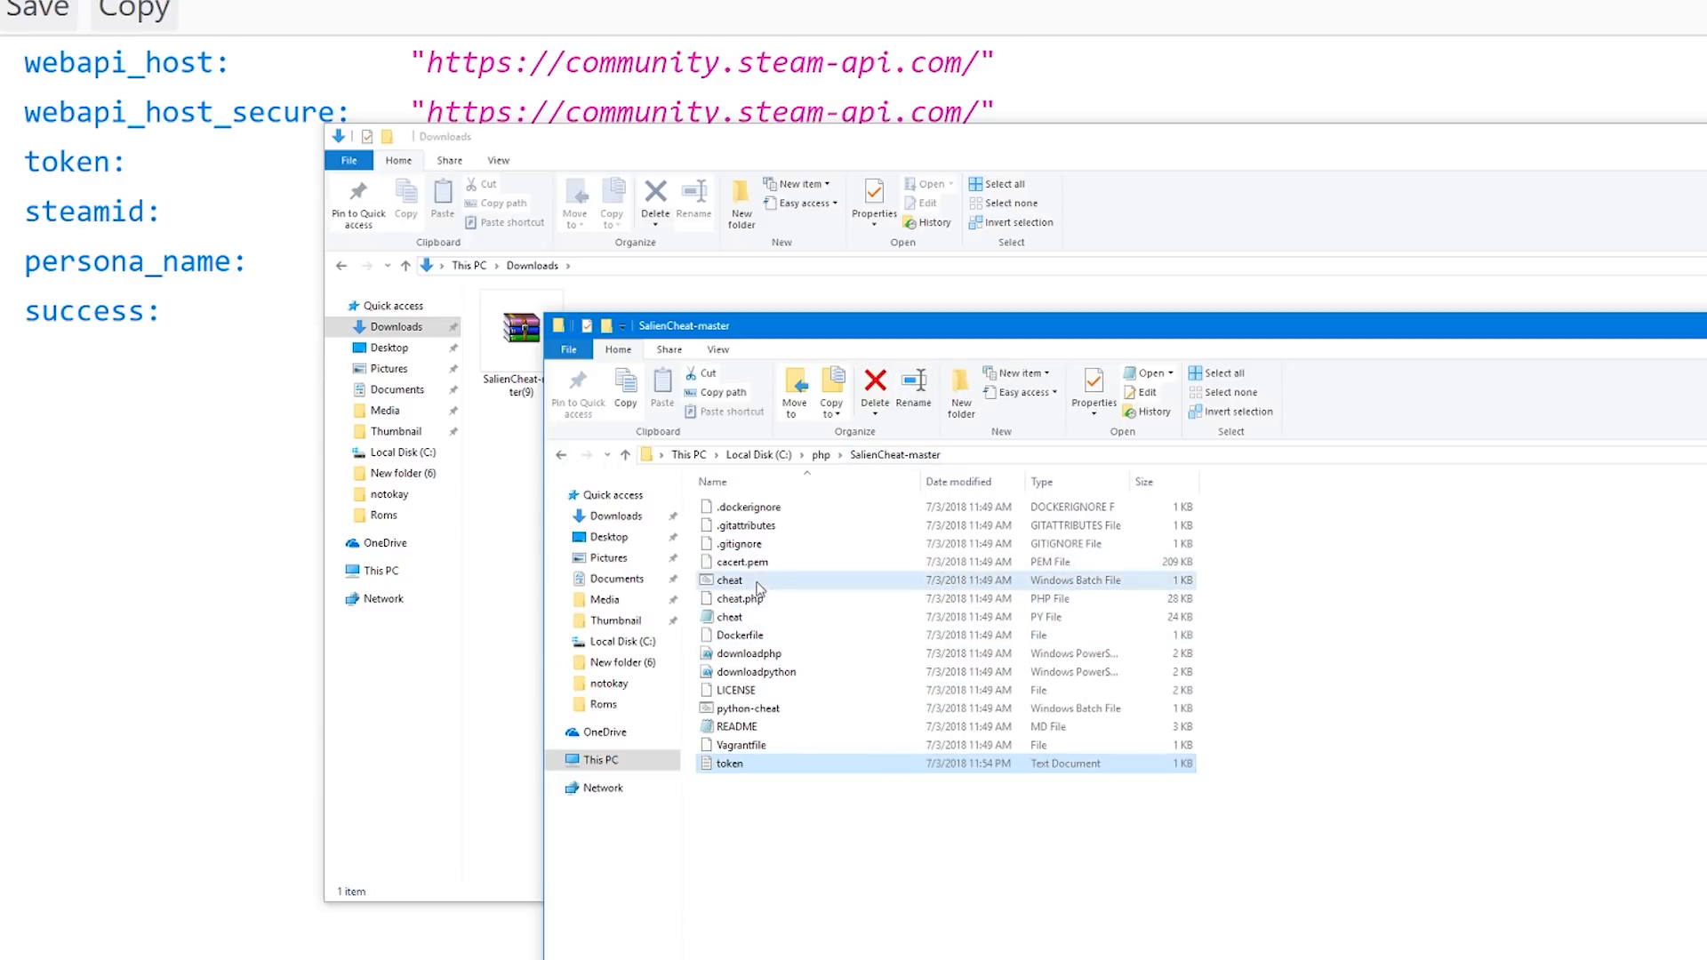
double_click(729, 580)
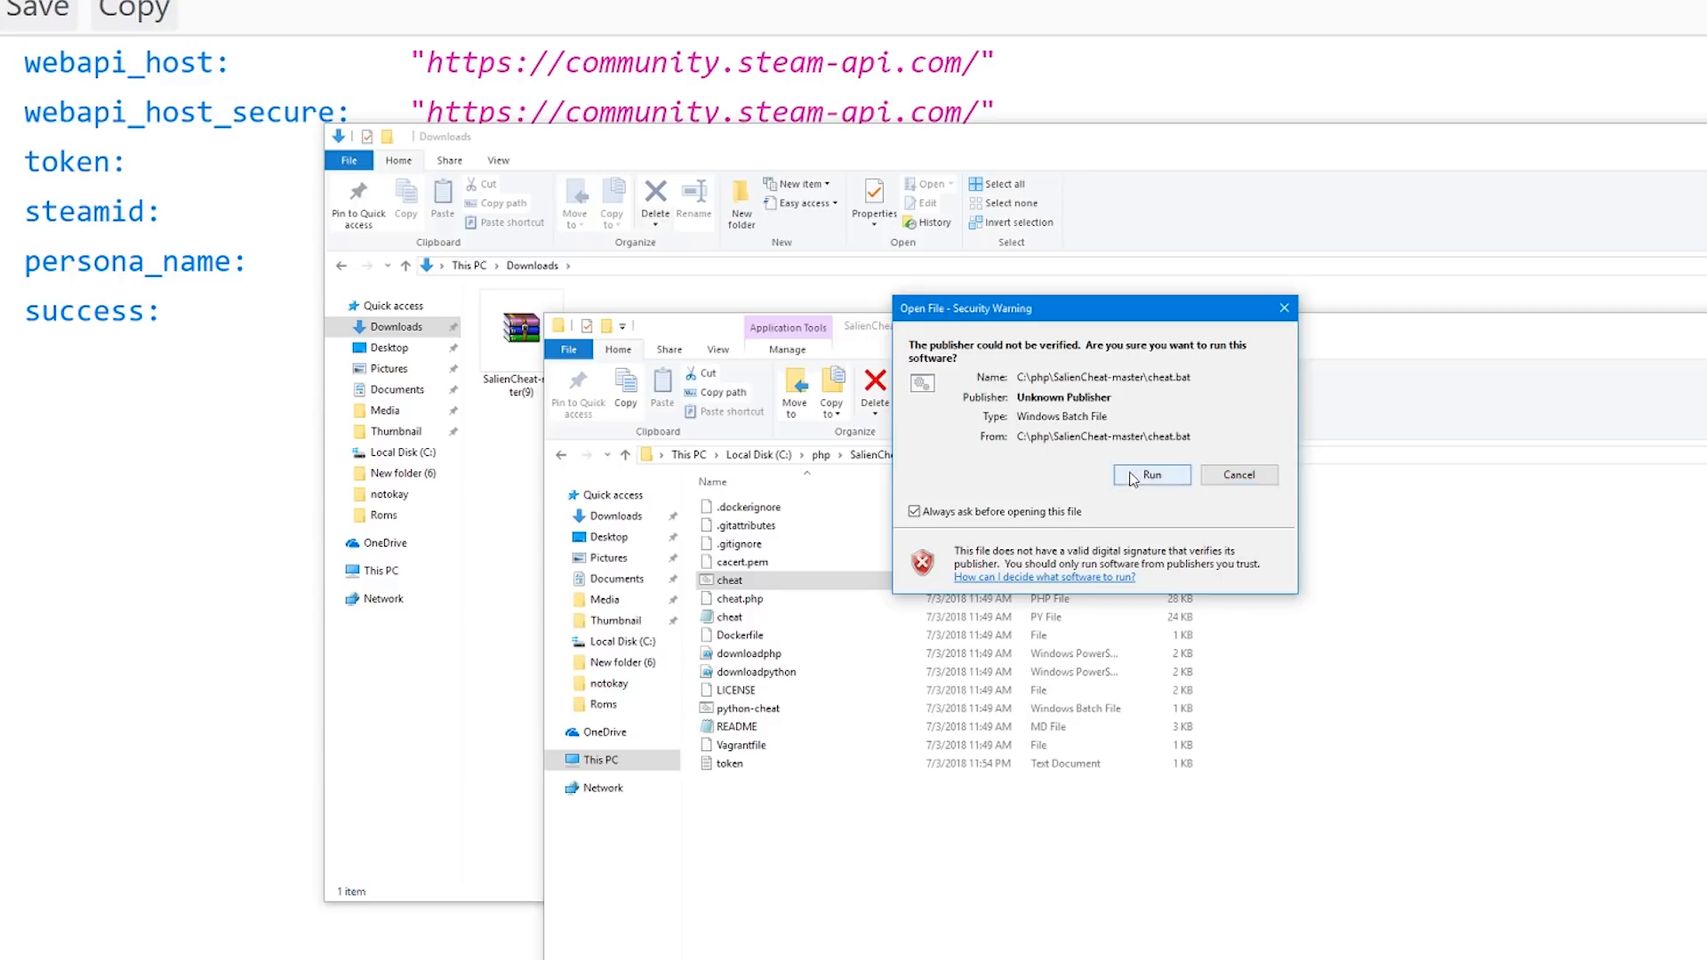
Approve the security warning and allow downloadphp.ps1 to run once with R
left_click(1150, 474)
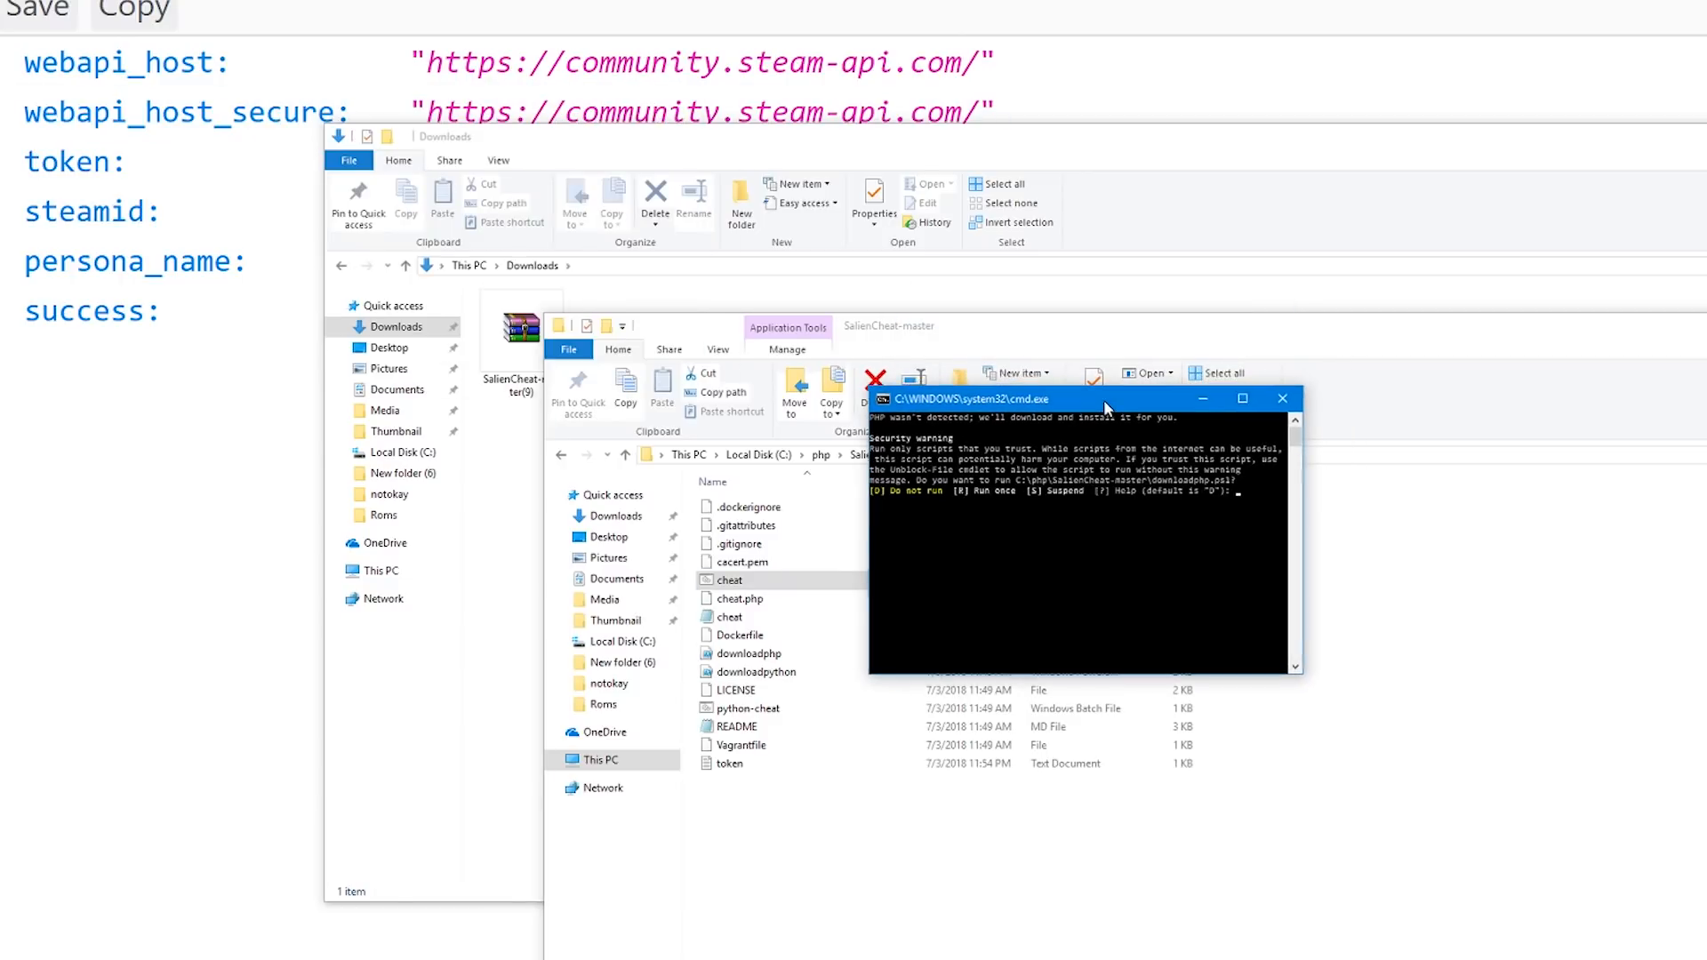
mouse_move(1539, 531)
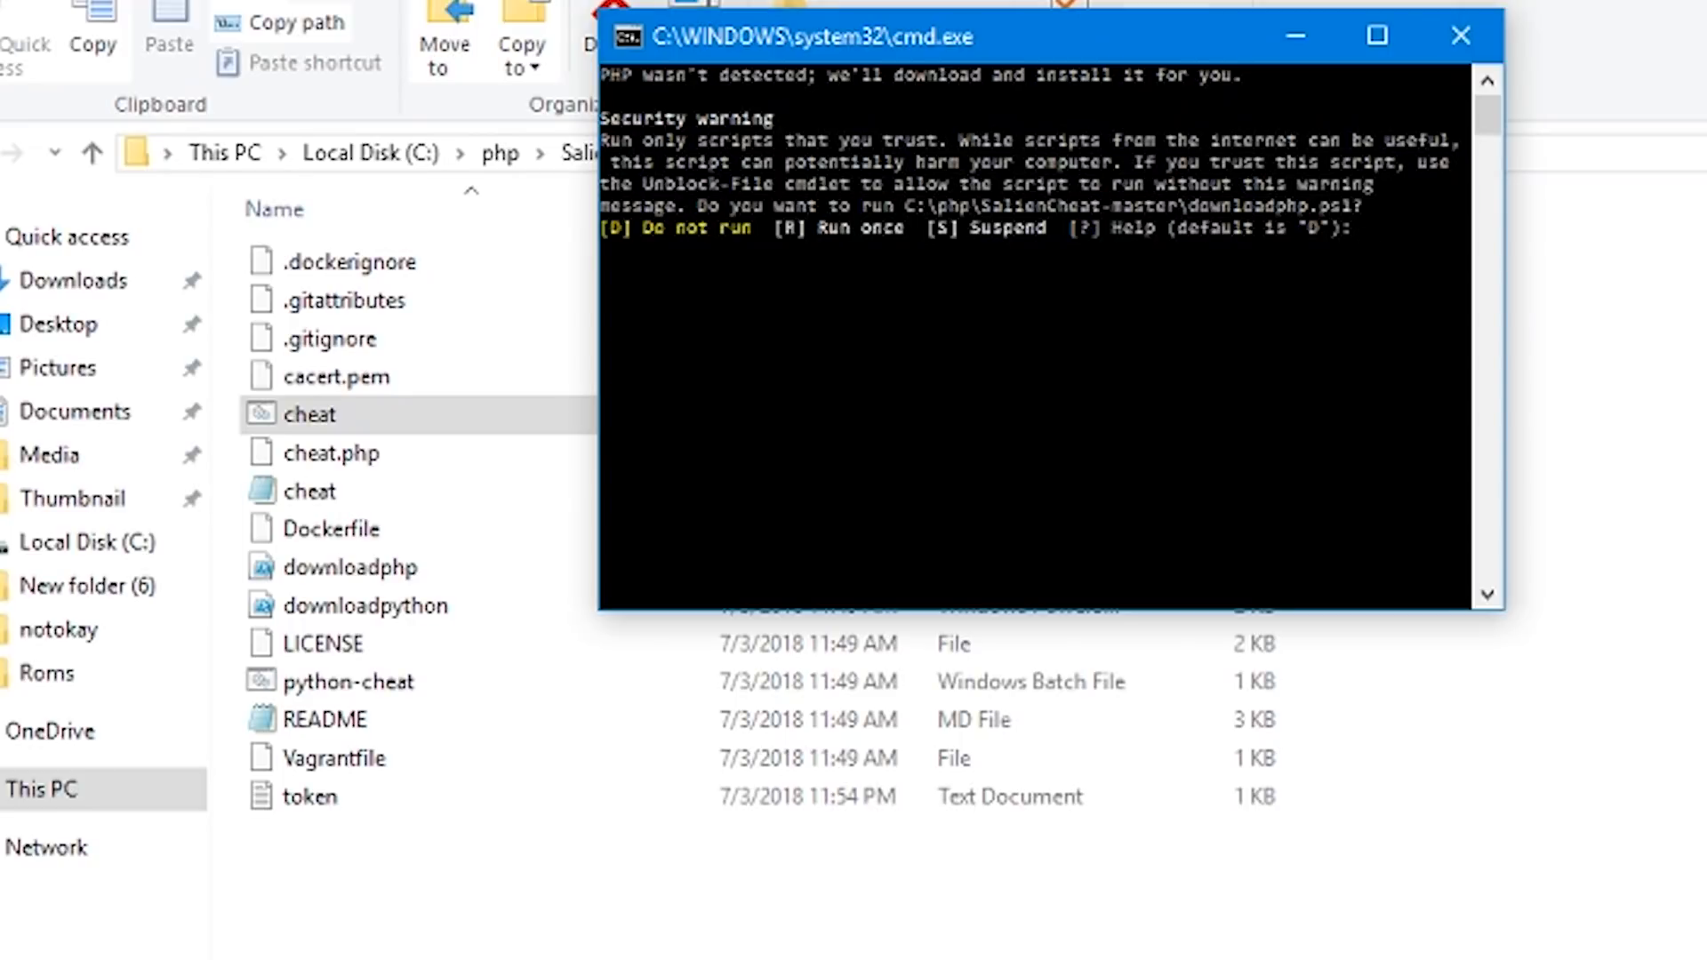
type("r")
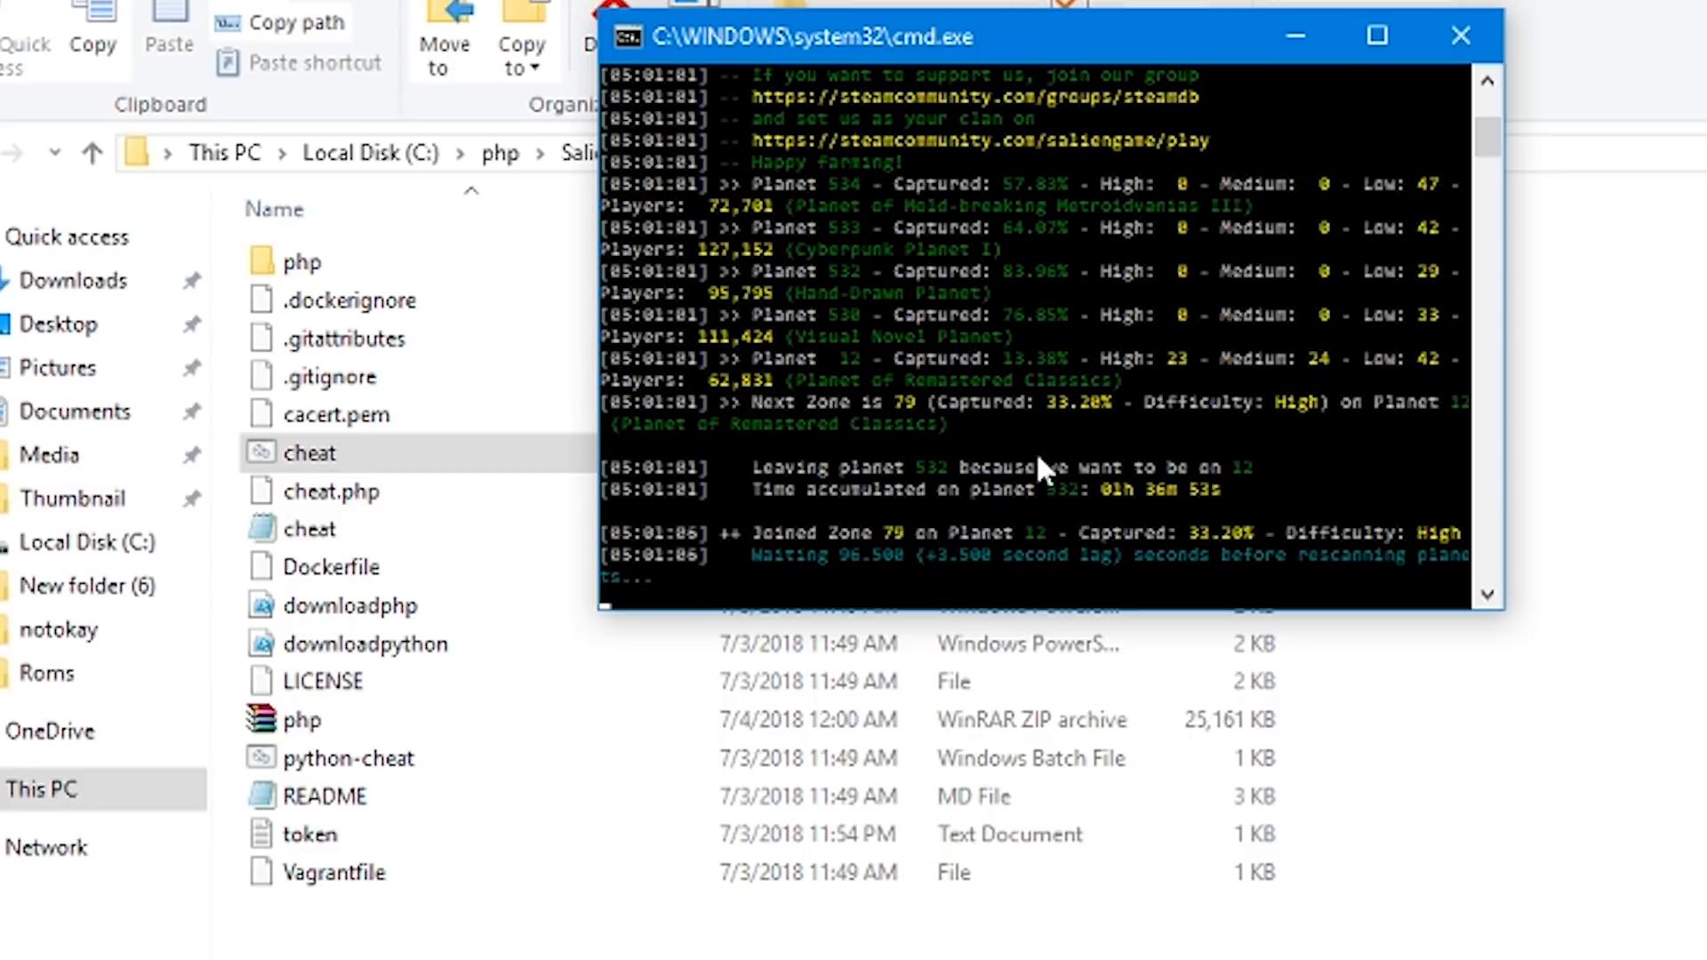
mouse_move(1286, 457)
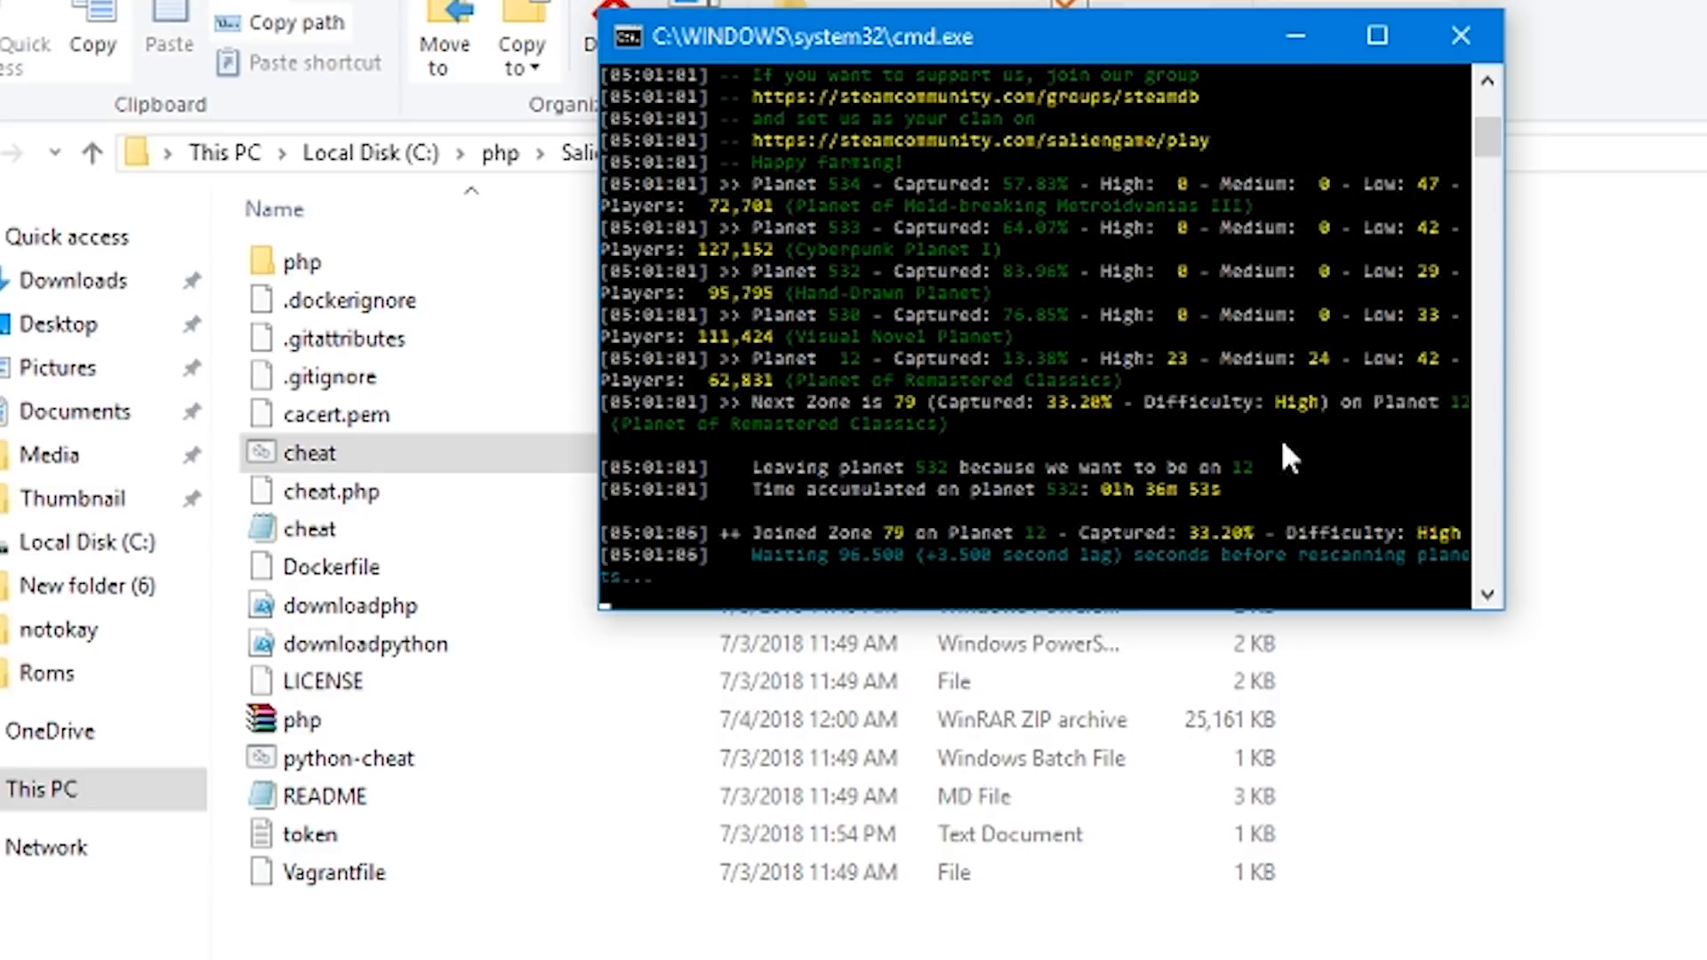
mouse_move(940, 521)
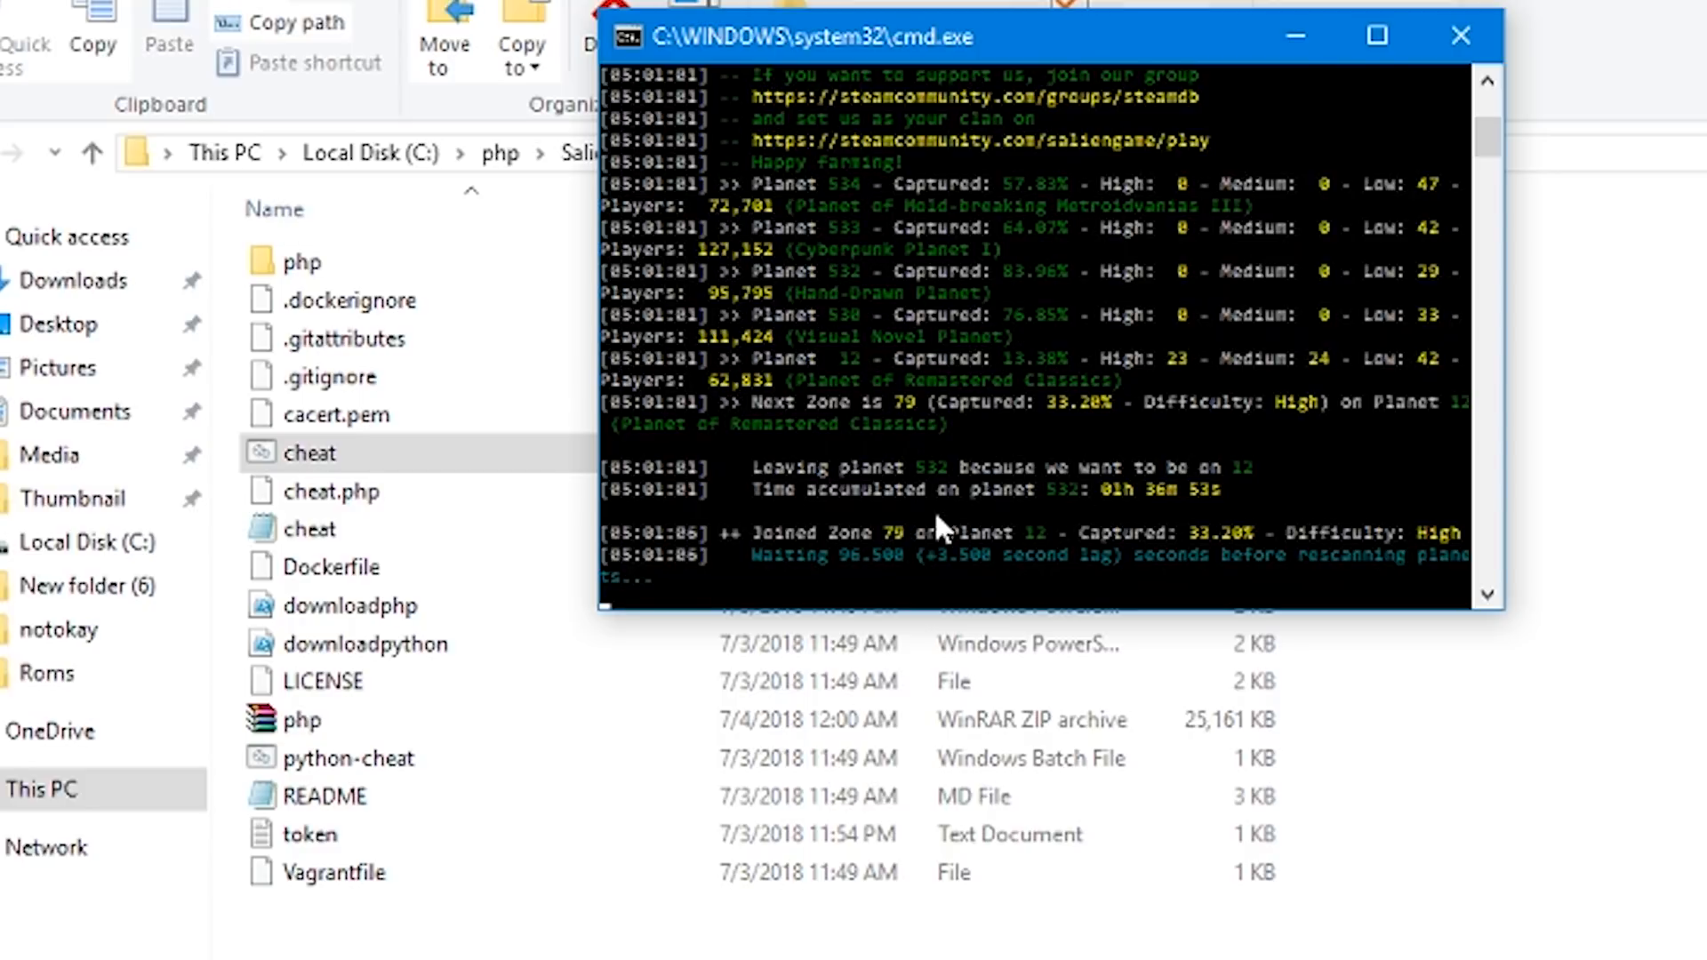
mouse_move(963, 512)
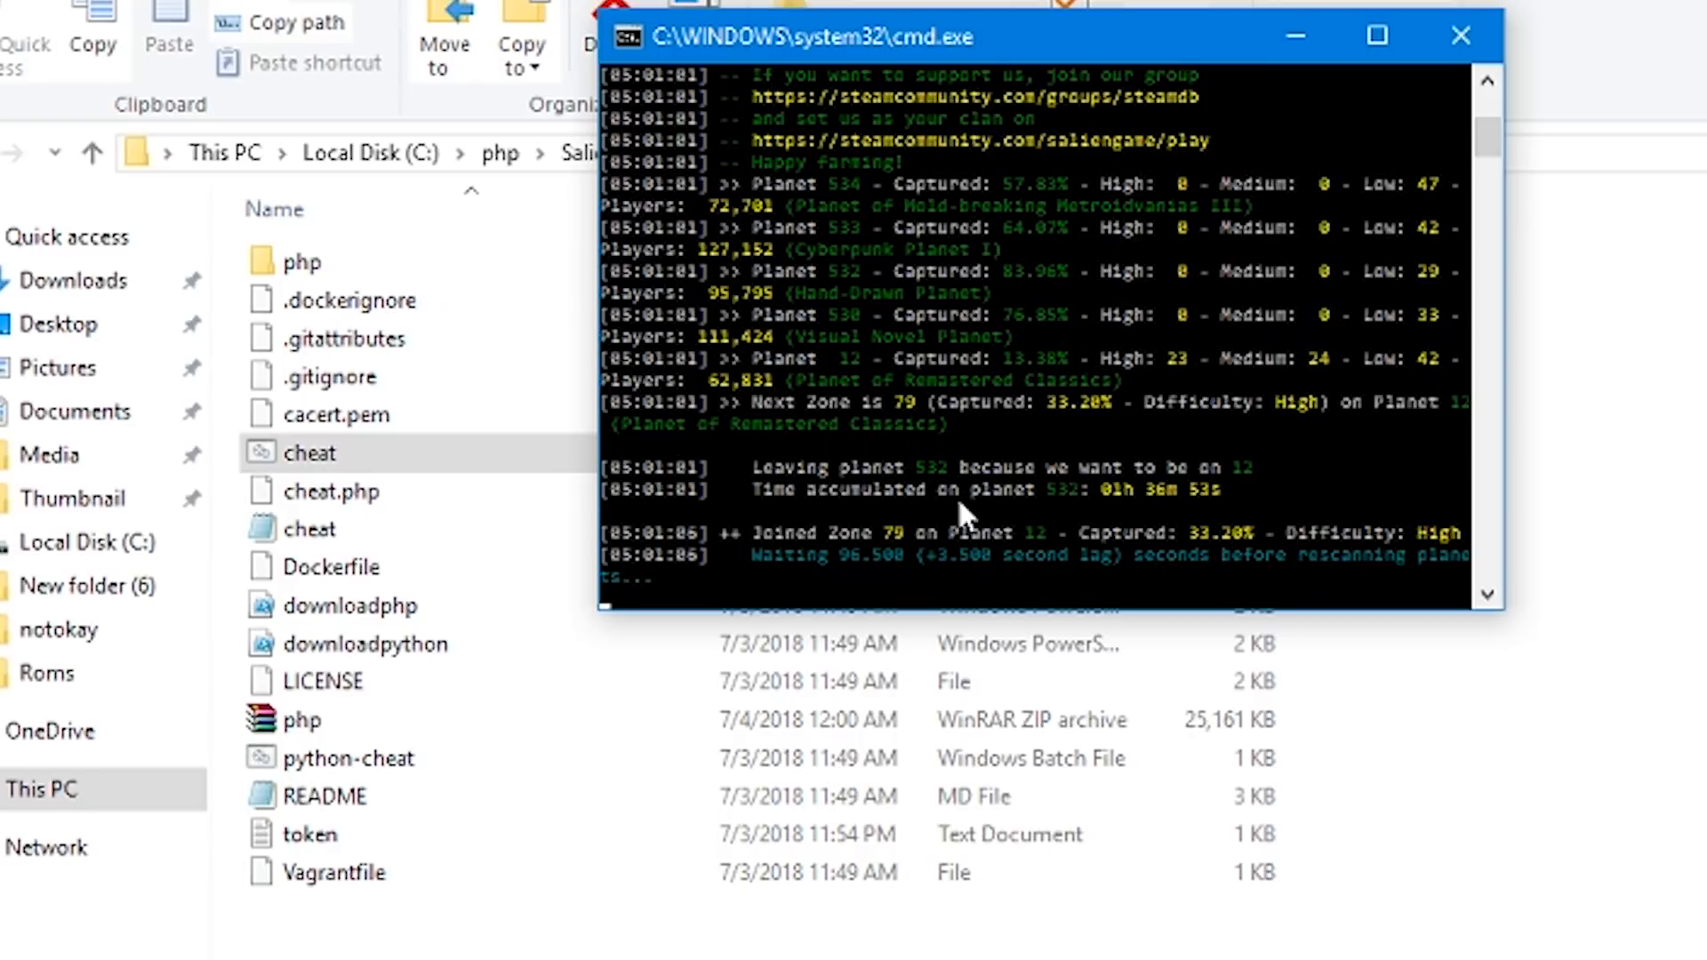
mouse_move(1025, 448)
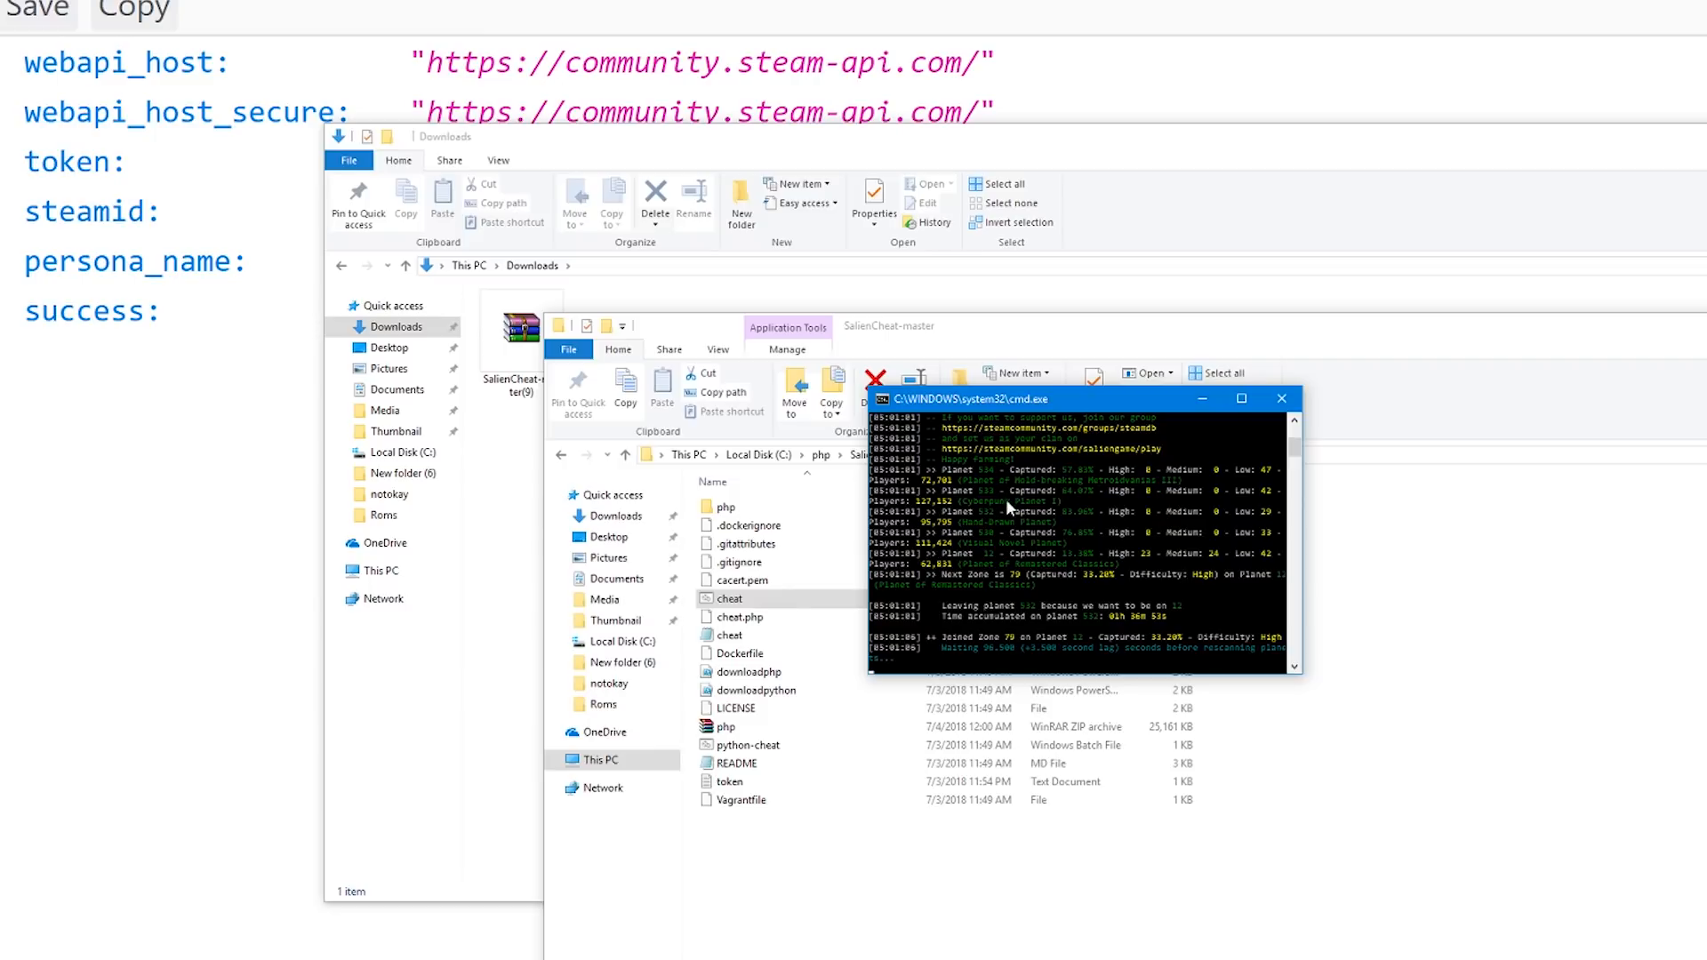
mouse_move(1030, 654)
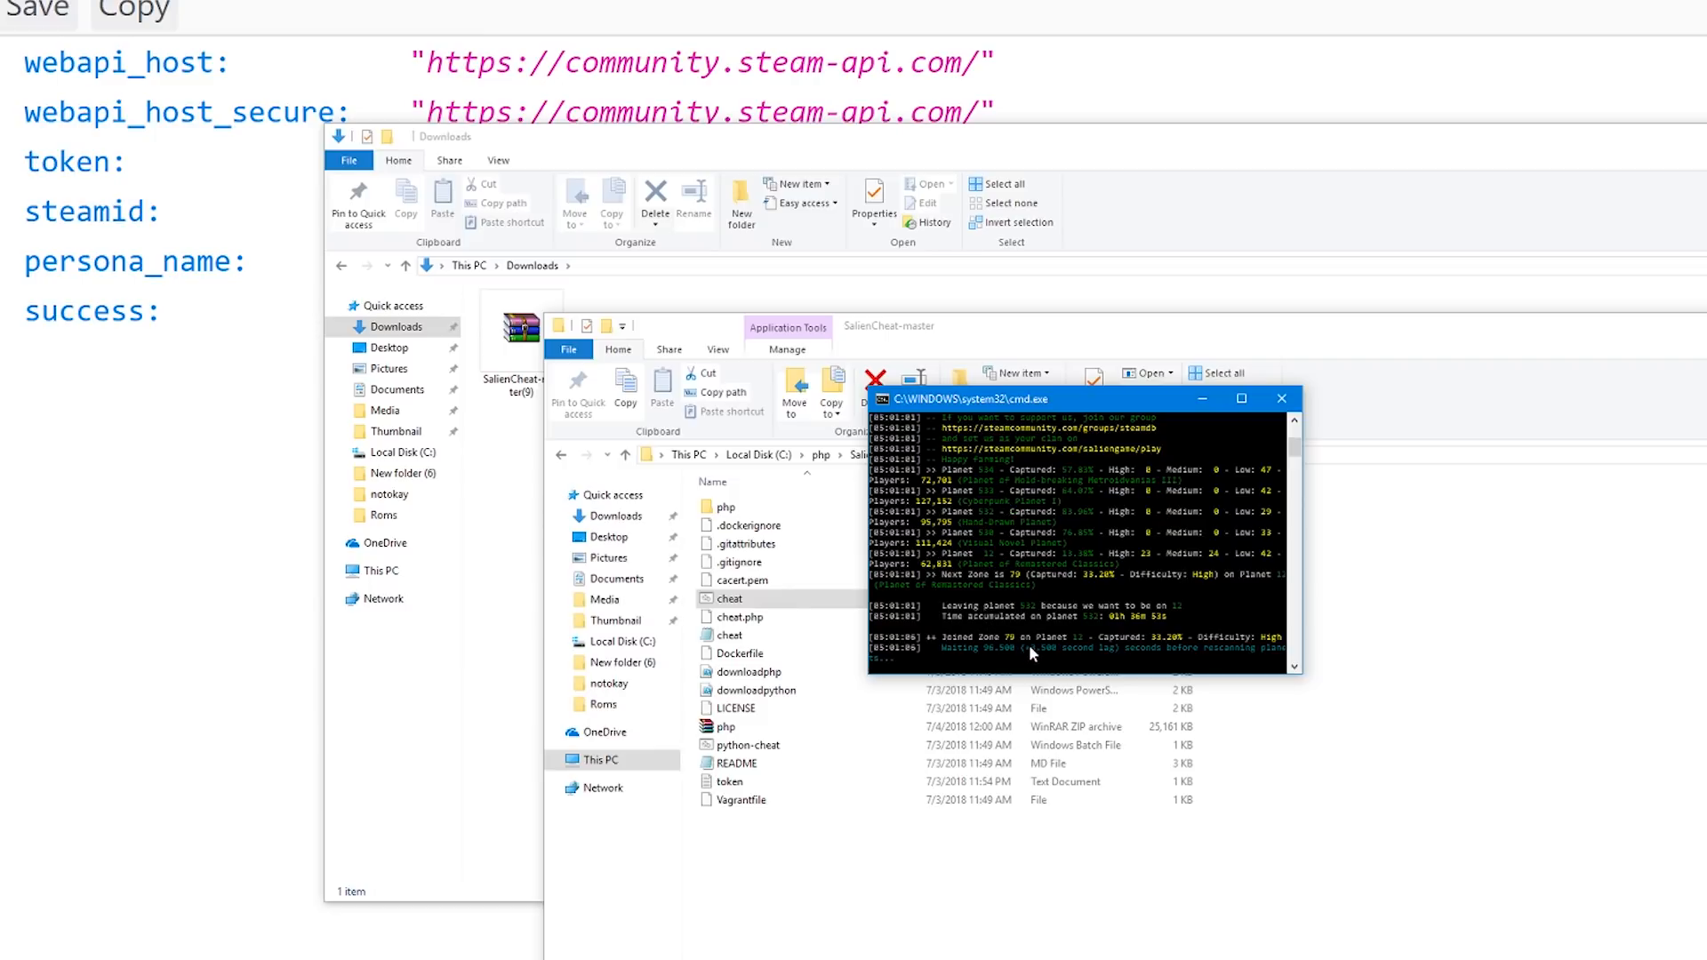
mouse_move(1036, 642)
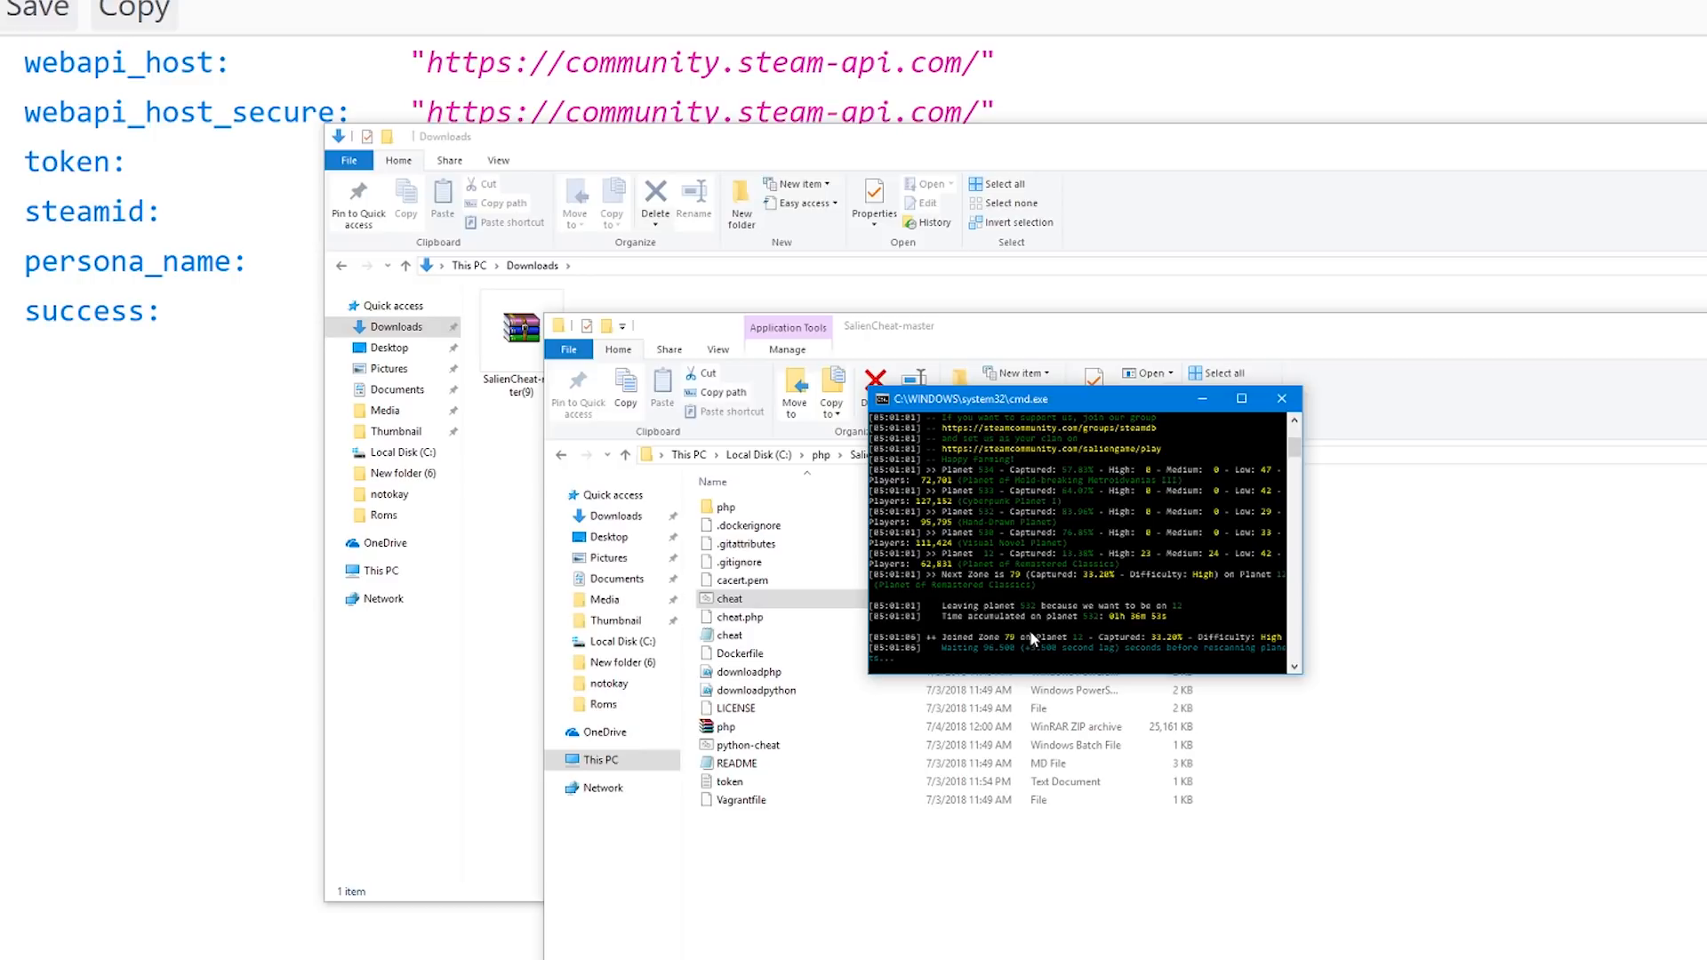
mouse_move(1036, 623)
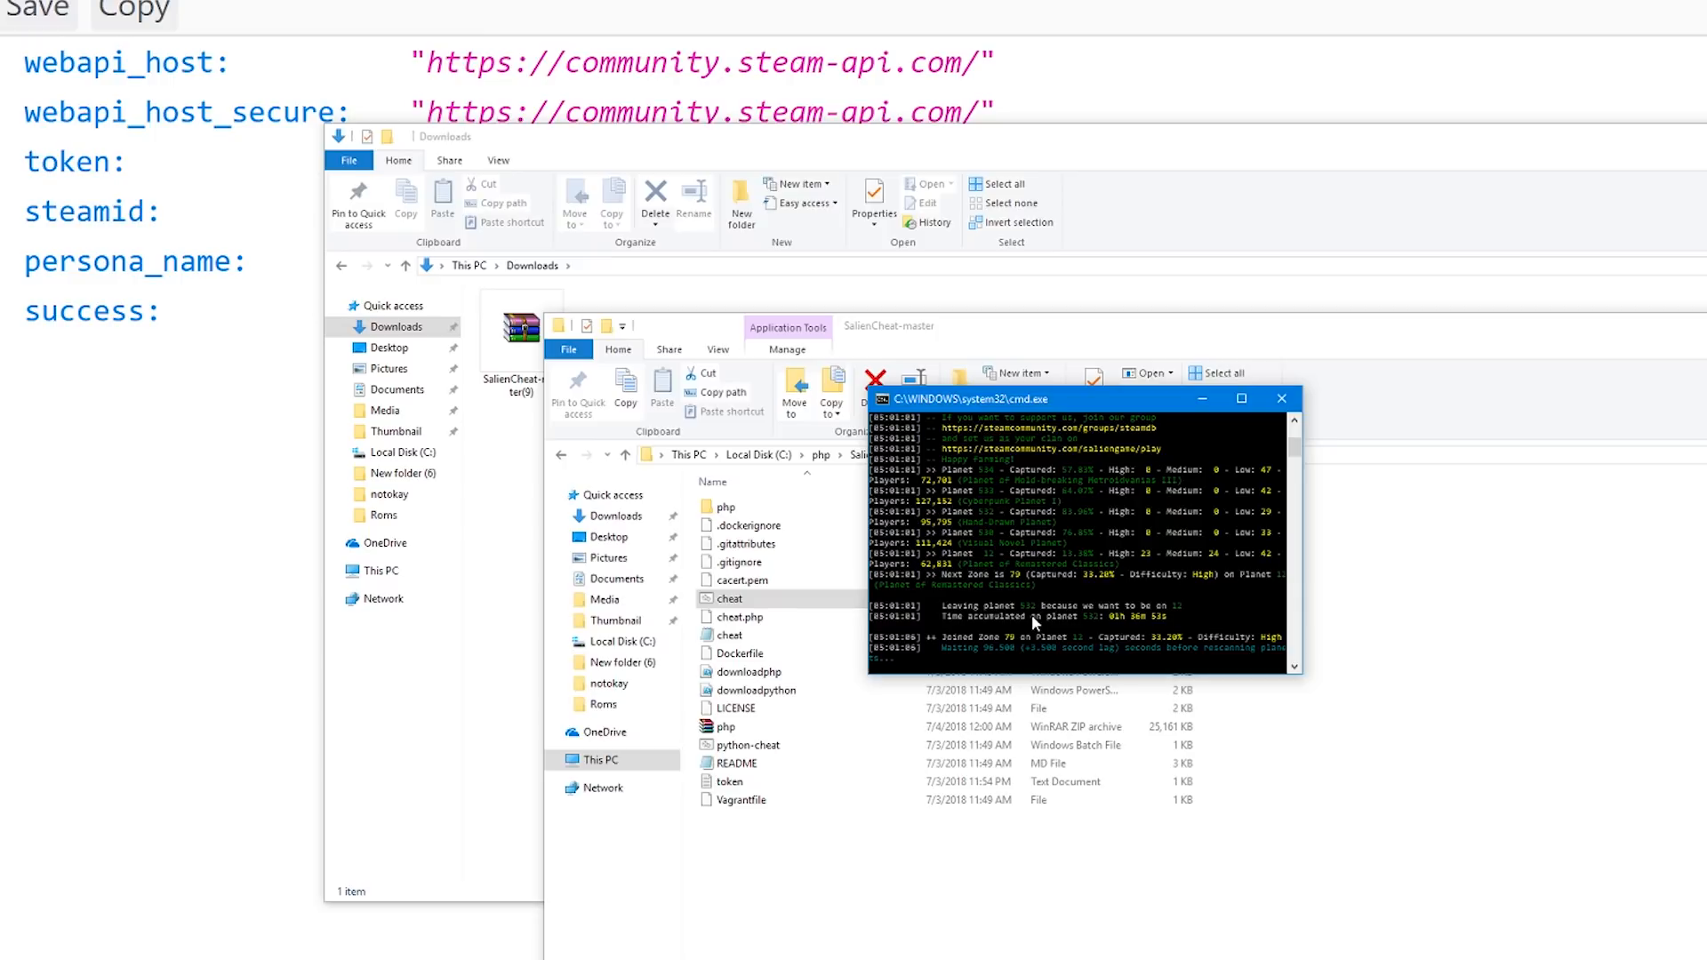
mouse_move(1149, 537)
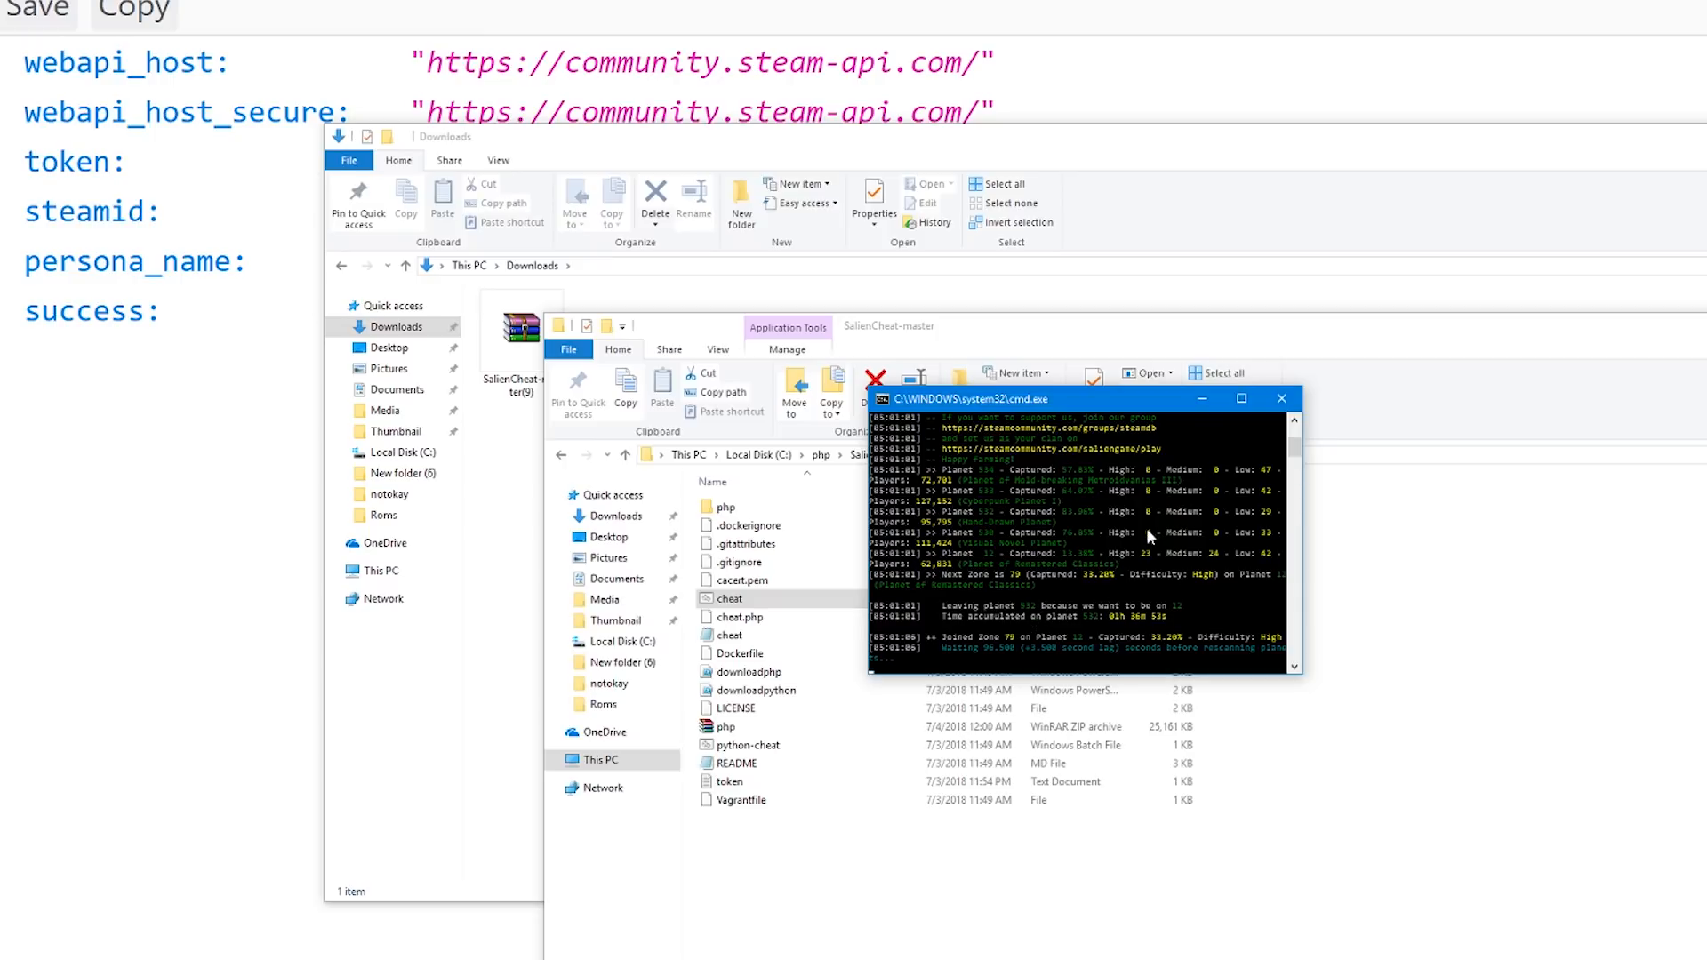
mouse_move(1093, 546)
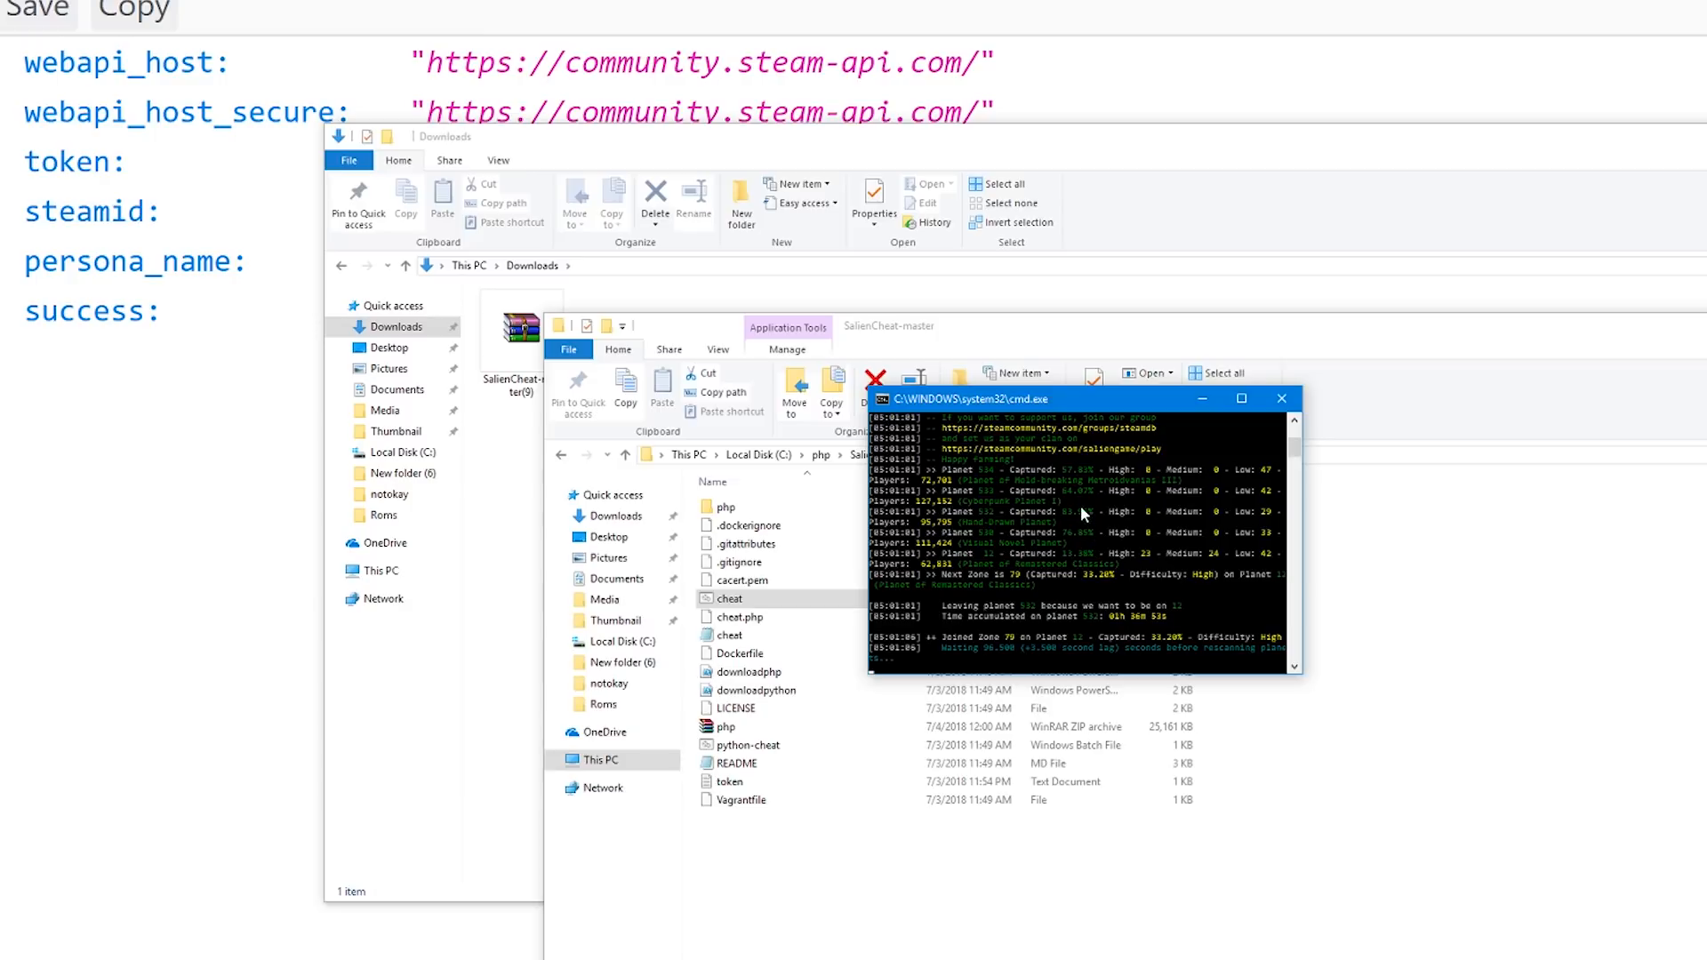
mouse_move(1088, 518)
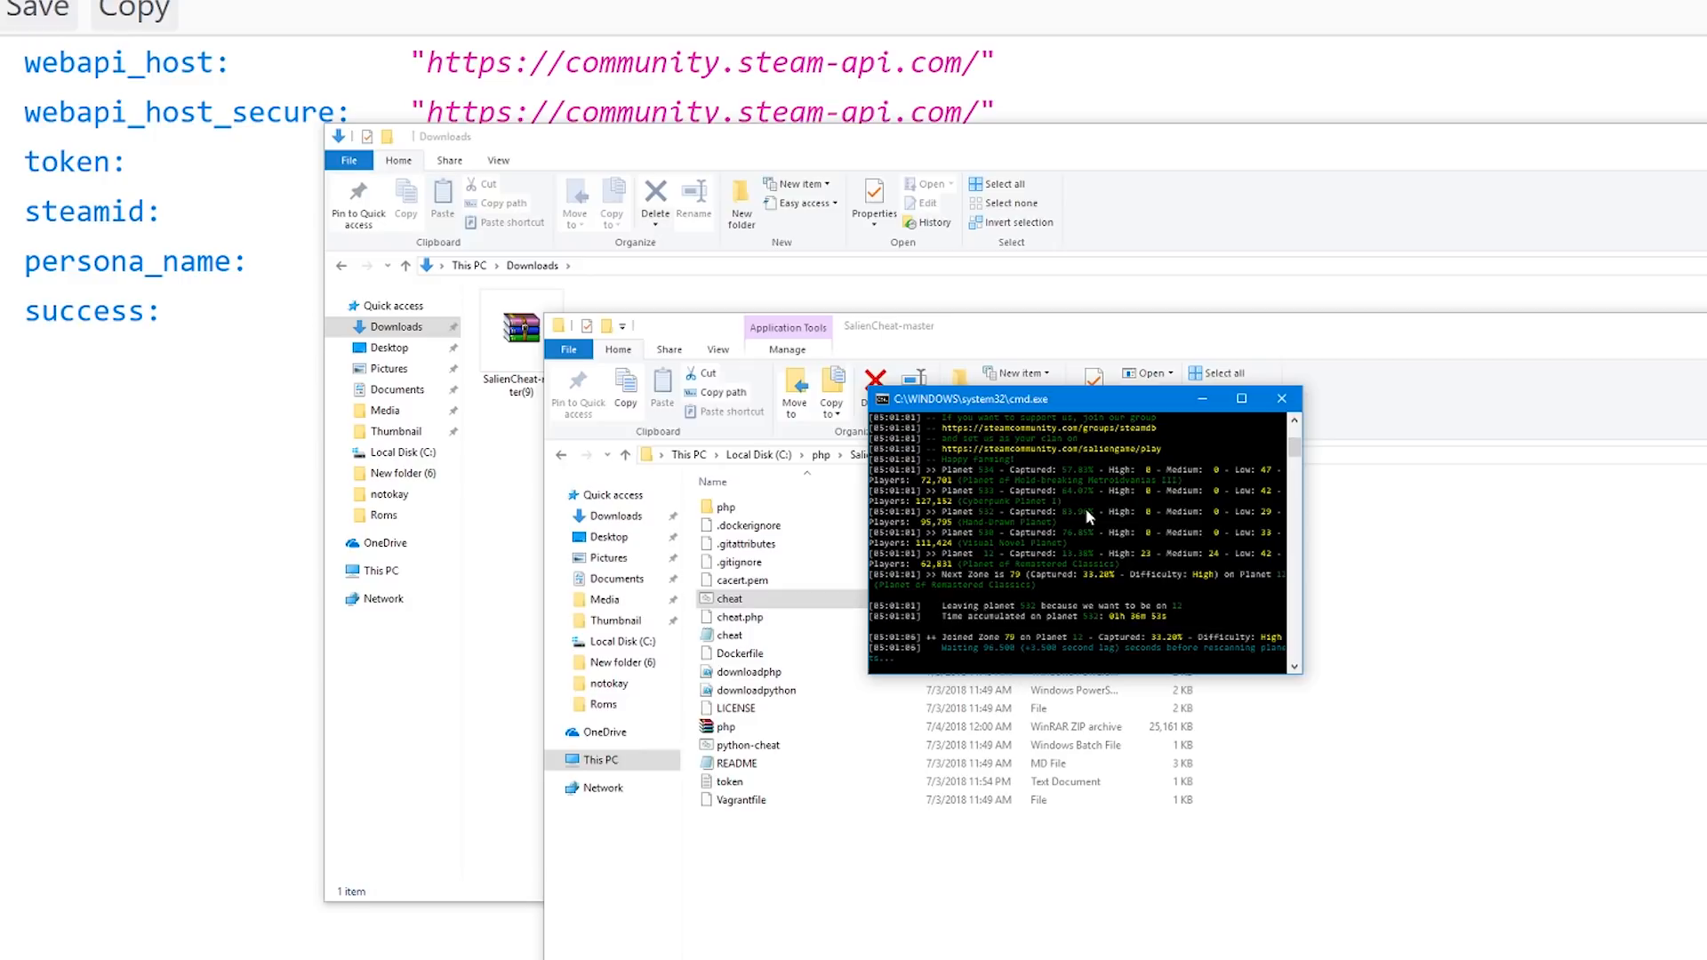
mouse_move(1096, 520)
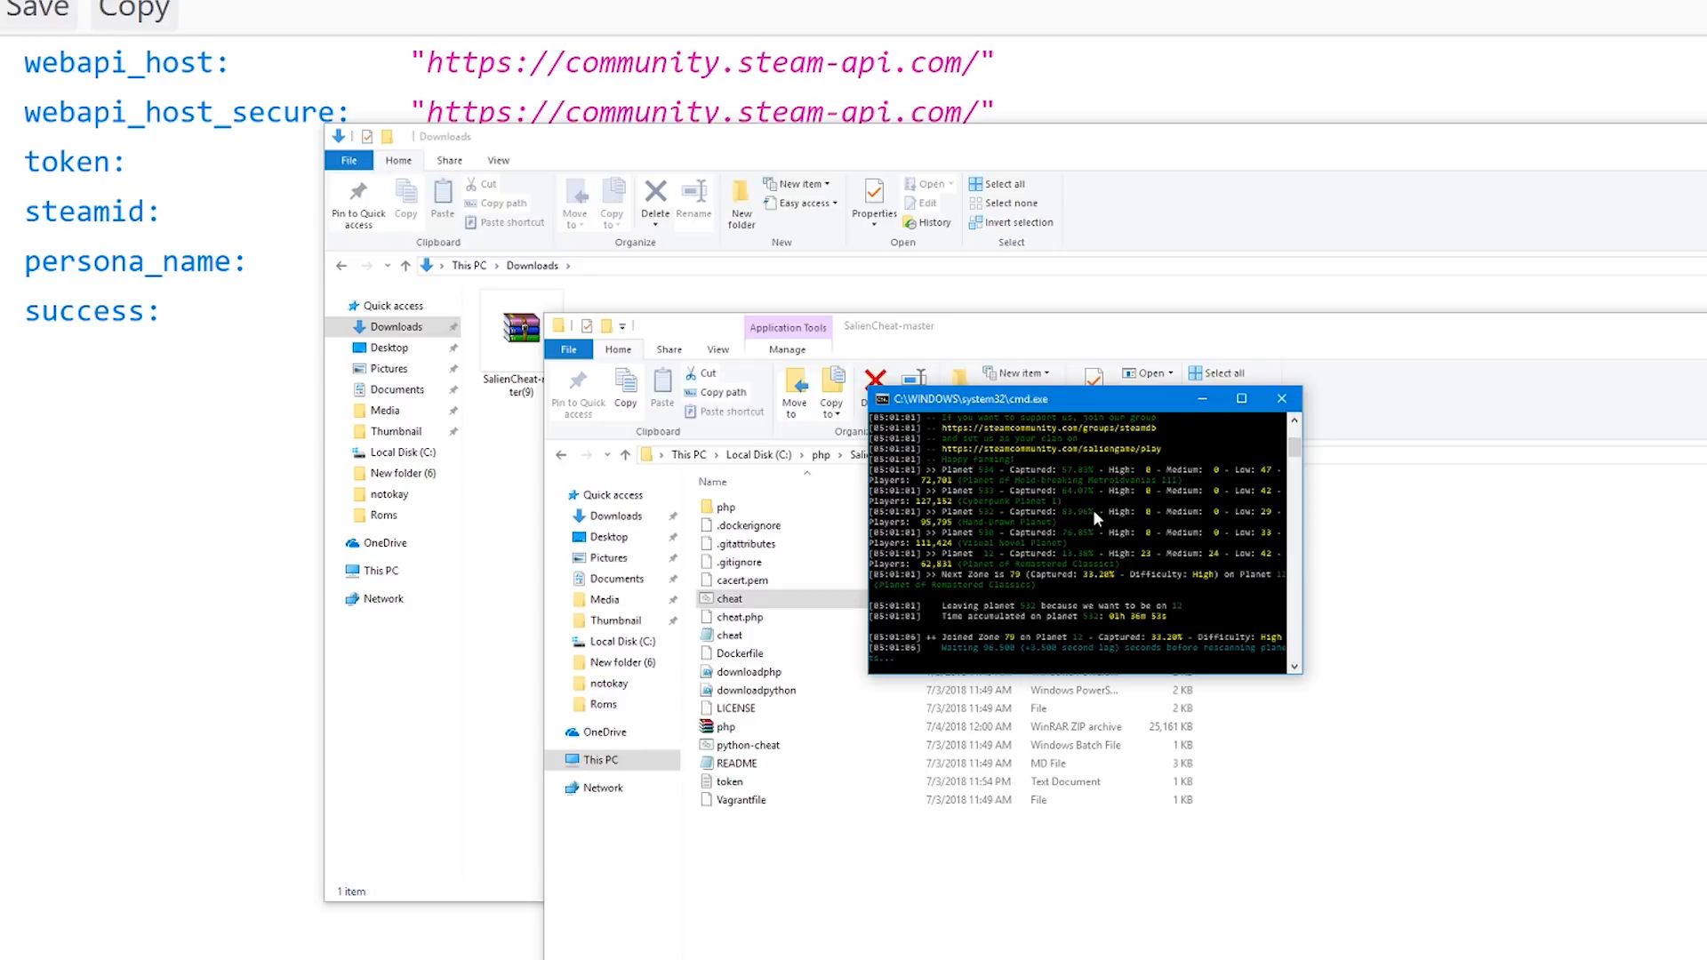
mouse_move(1280, 400)
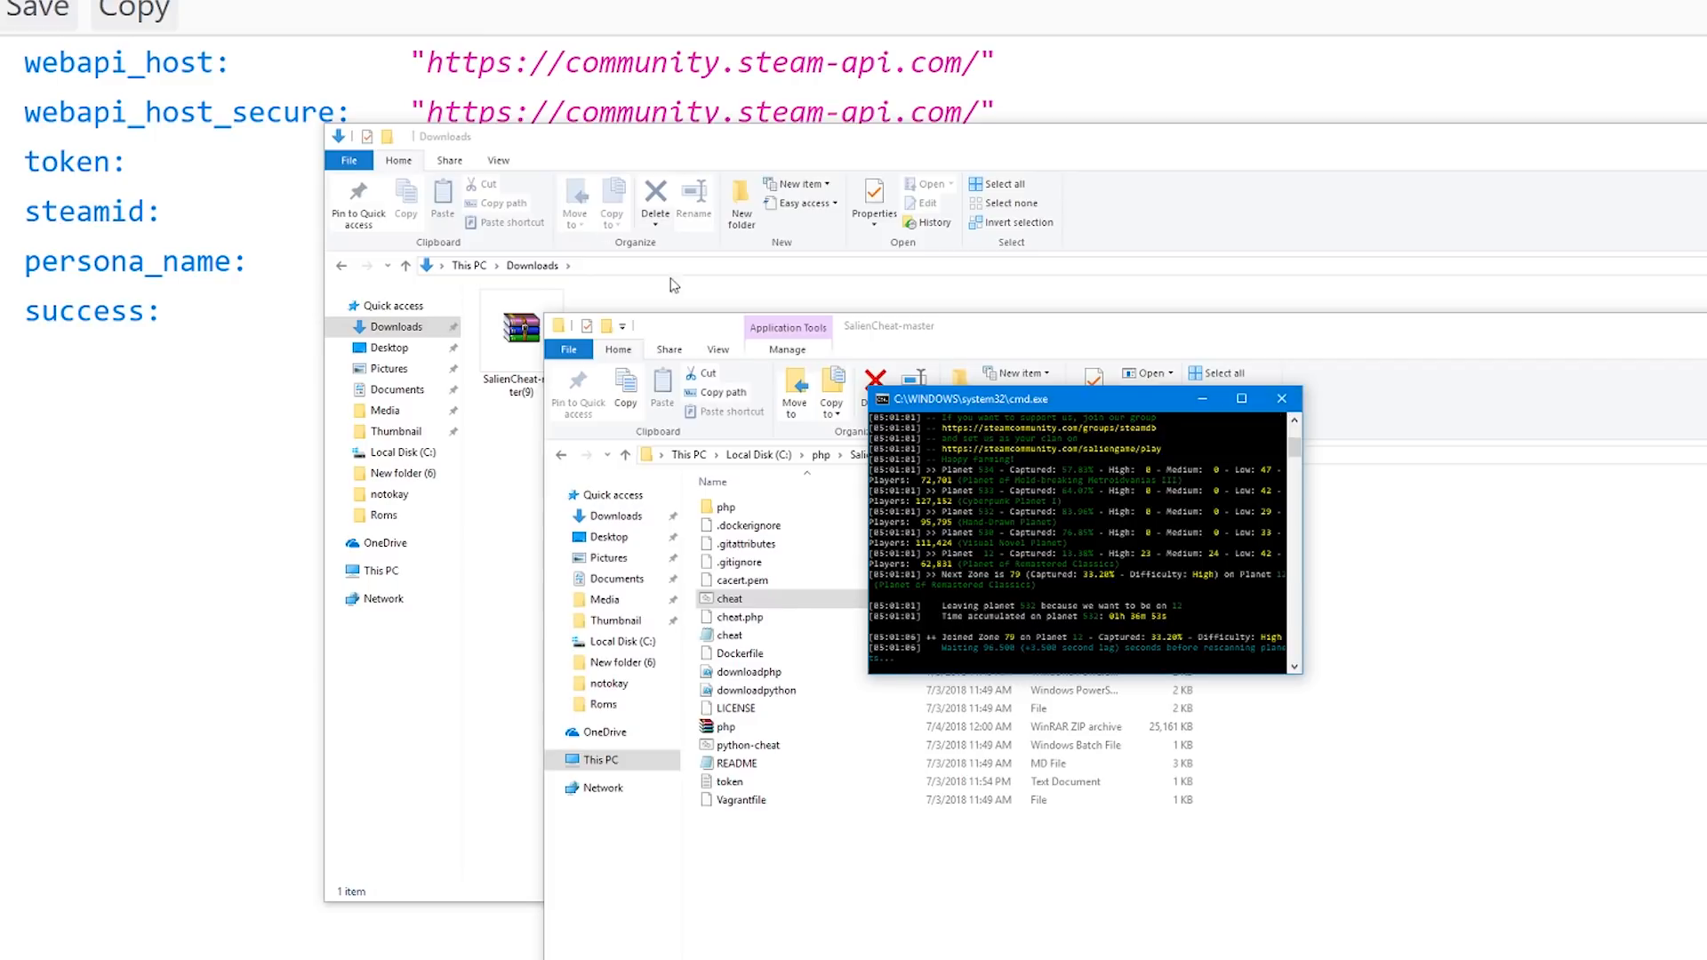
mouse_move(1281, 399)
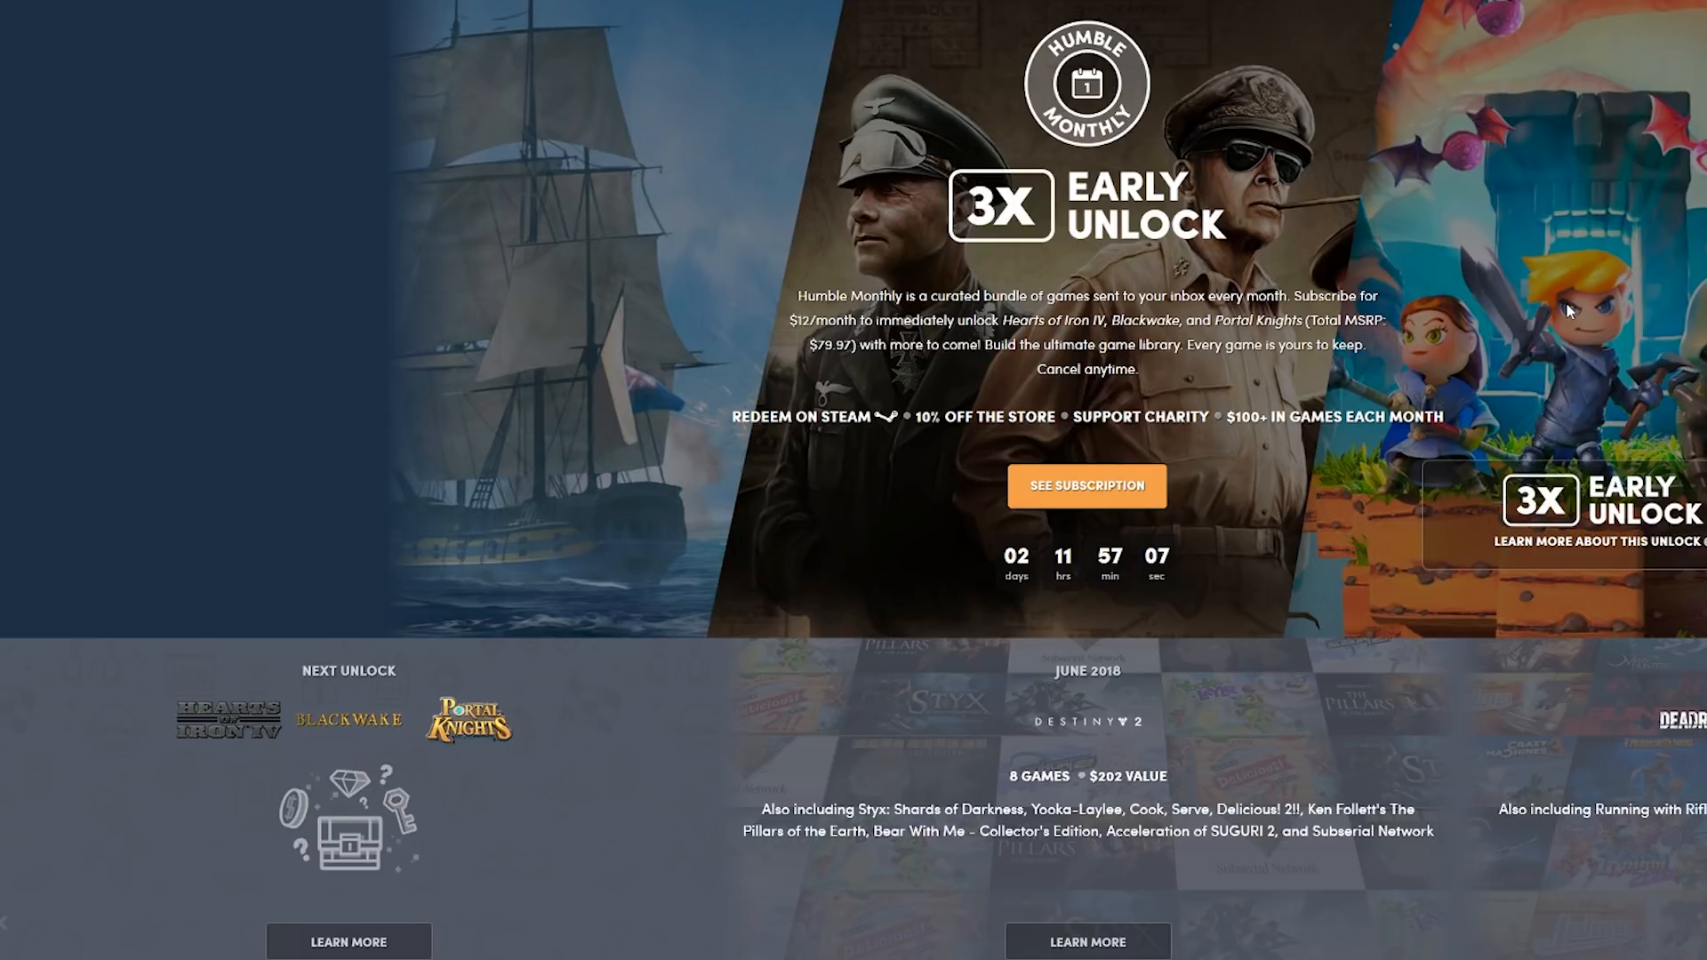
mouse_move(1538, 304)
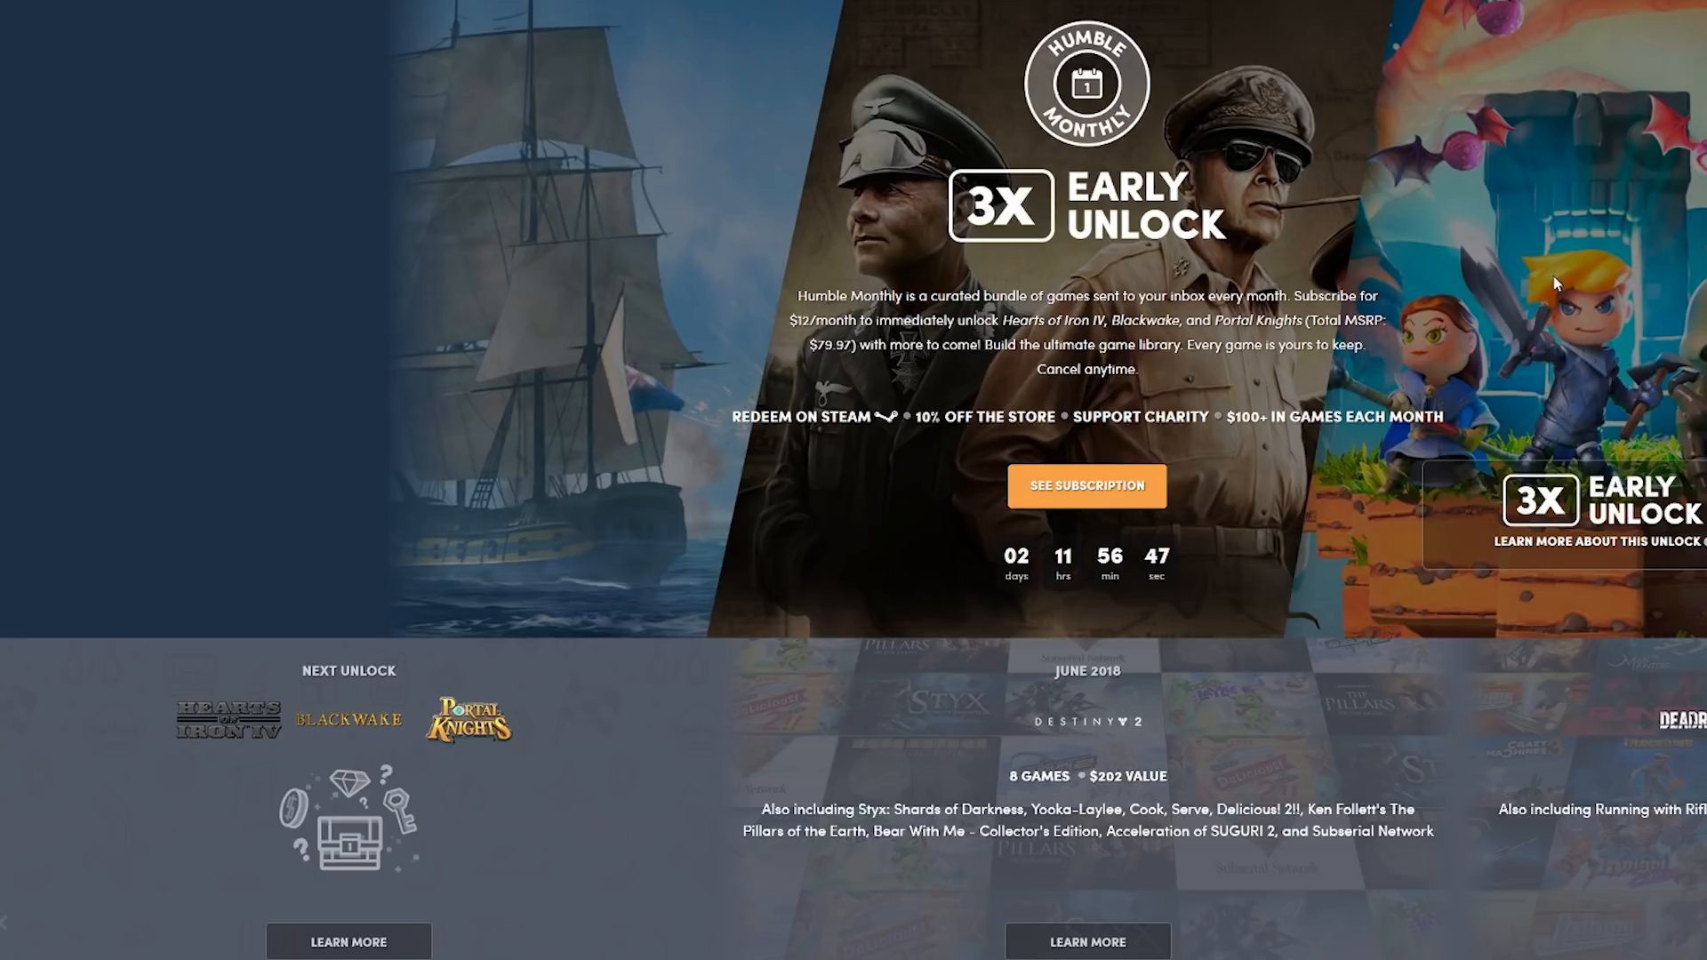
mouse_move(666, 139)
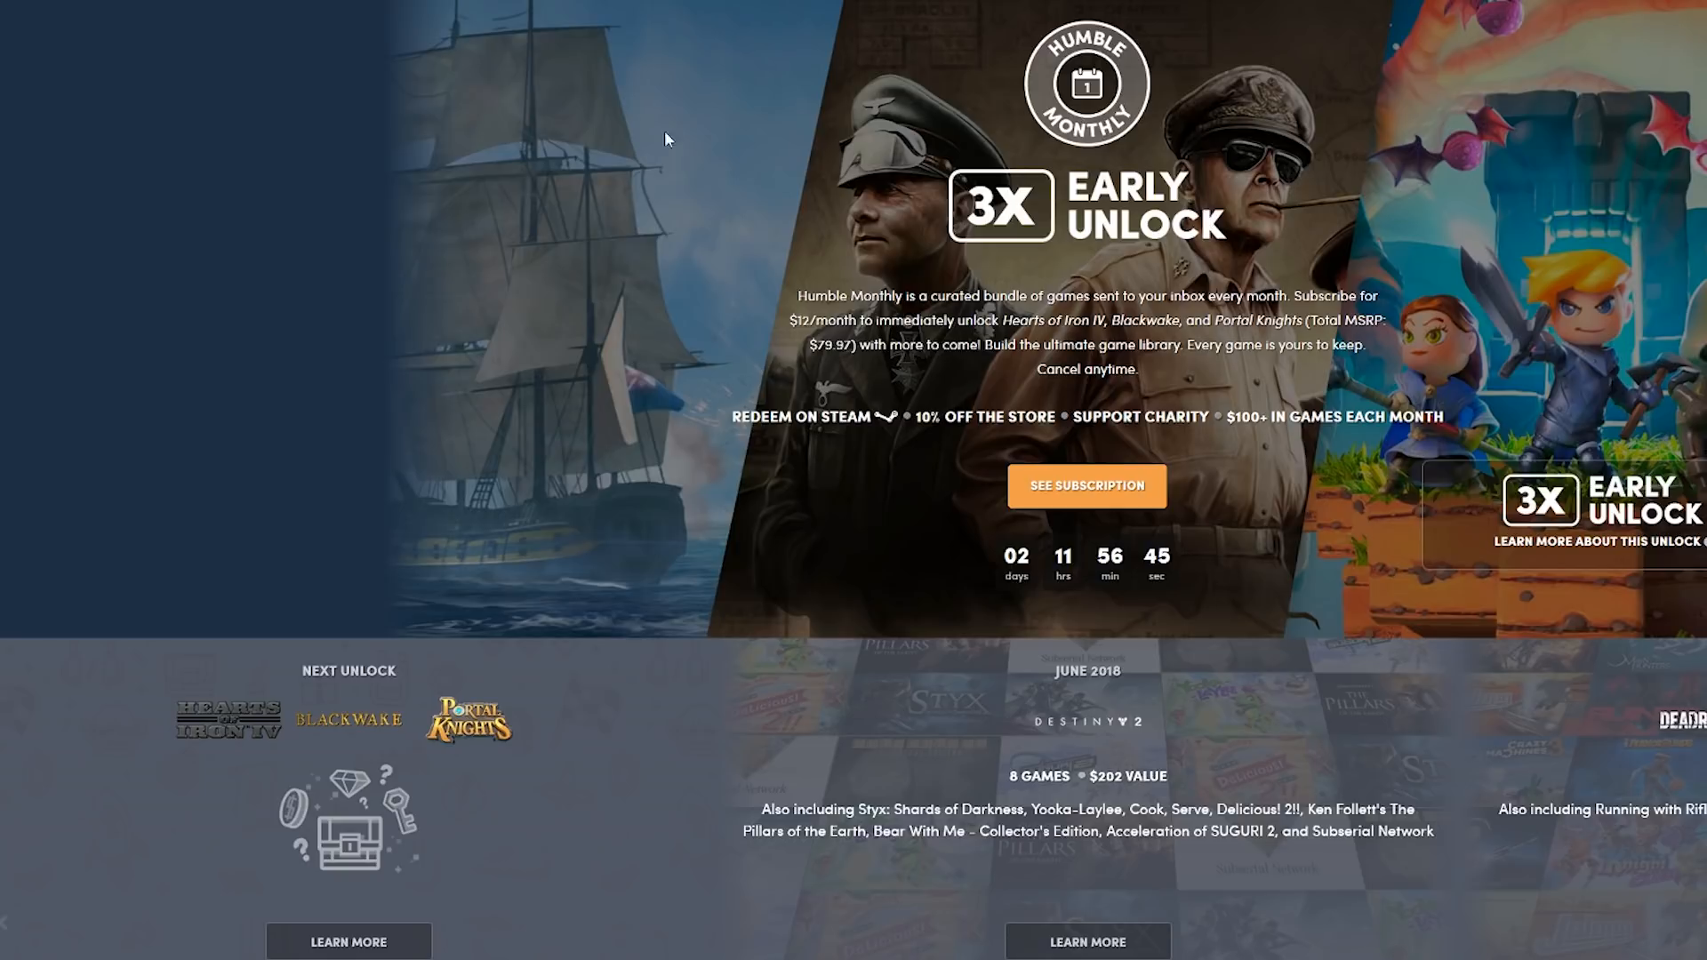
mouse_move(482, 488)
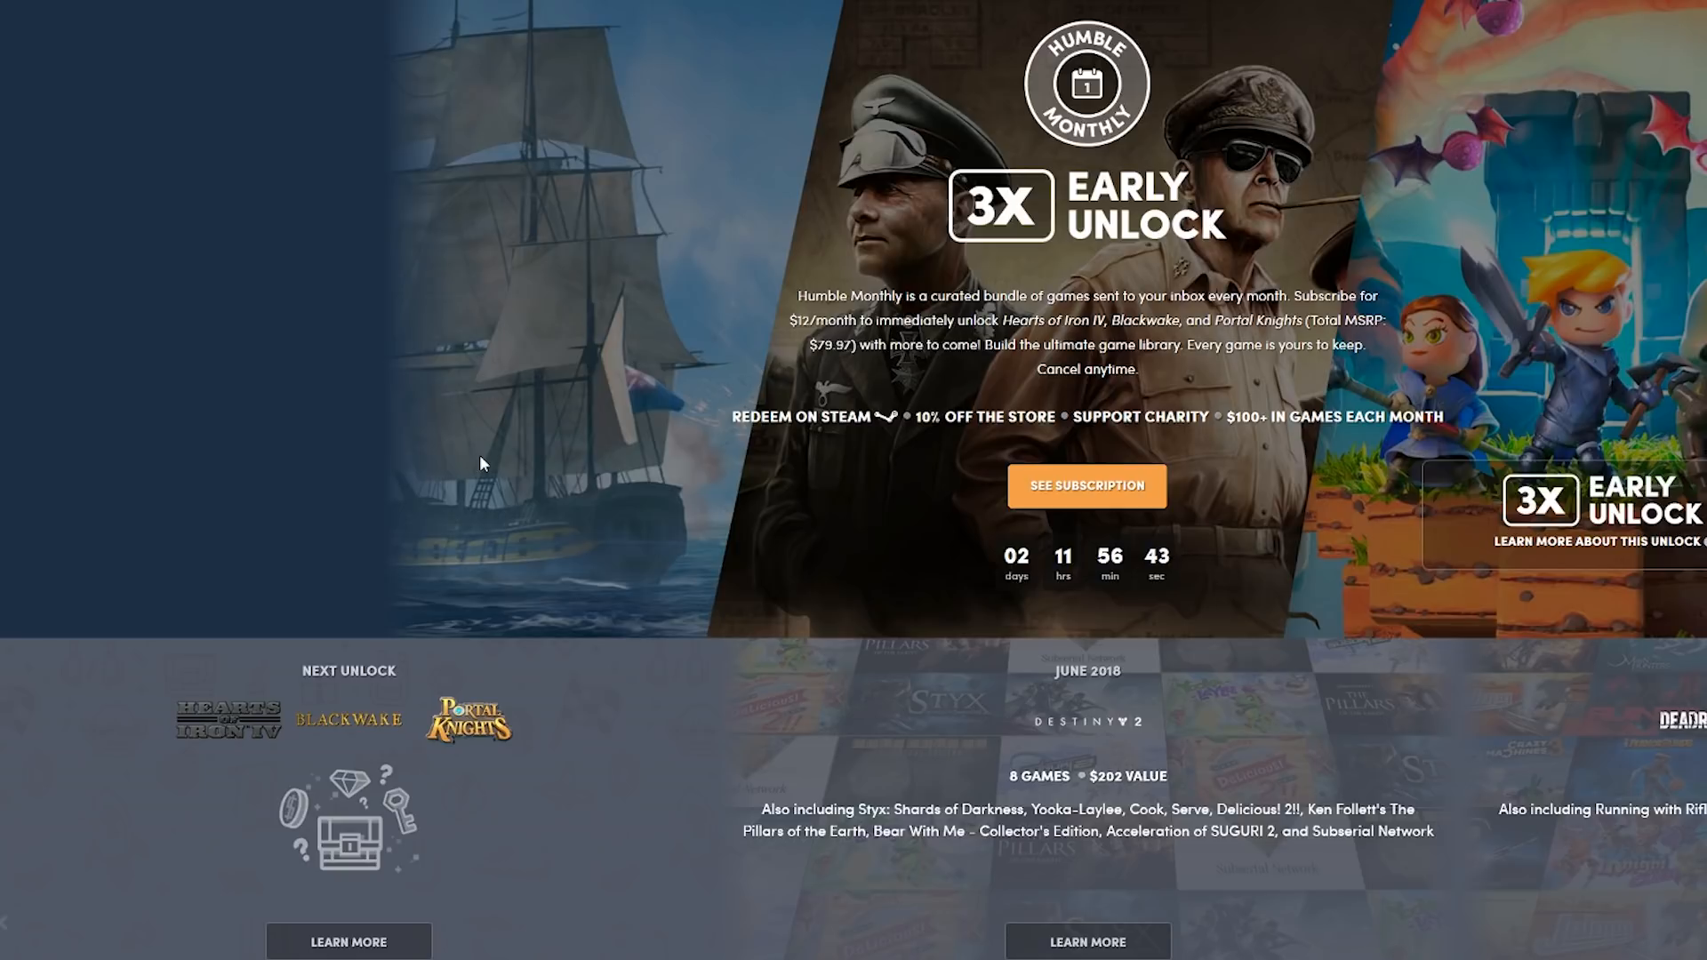
mouse_move(678, 277)
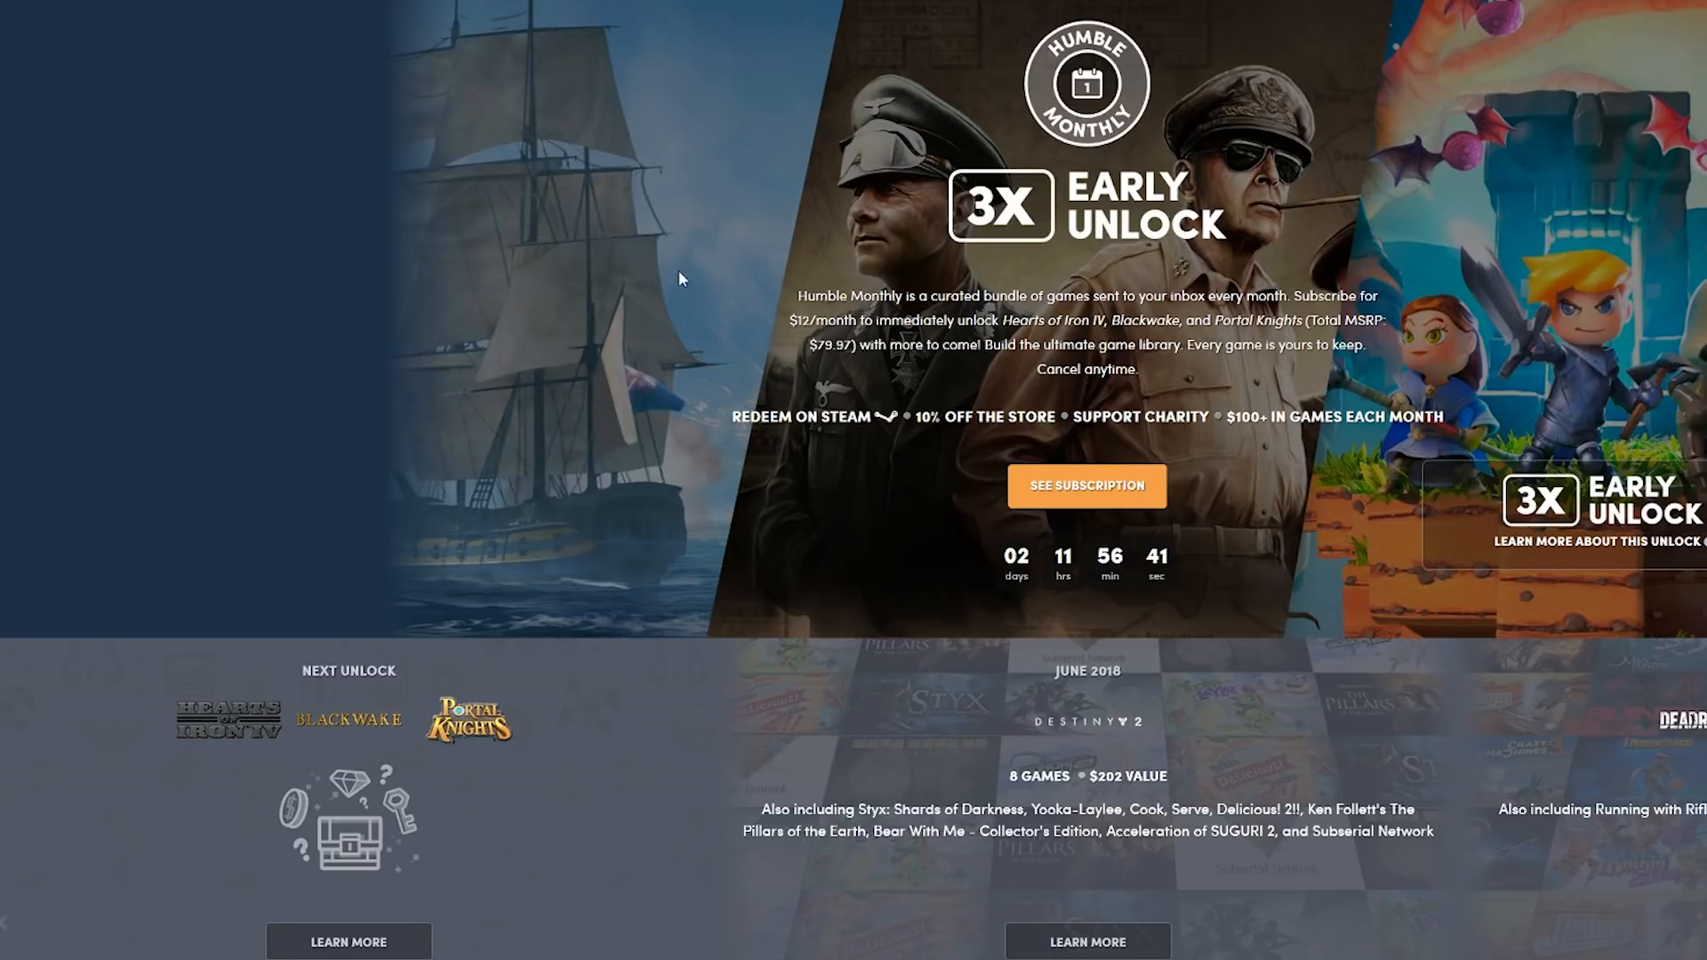
mouse_move(474, 41)
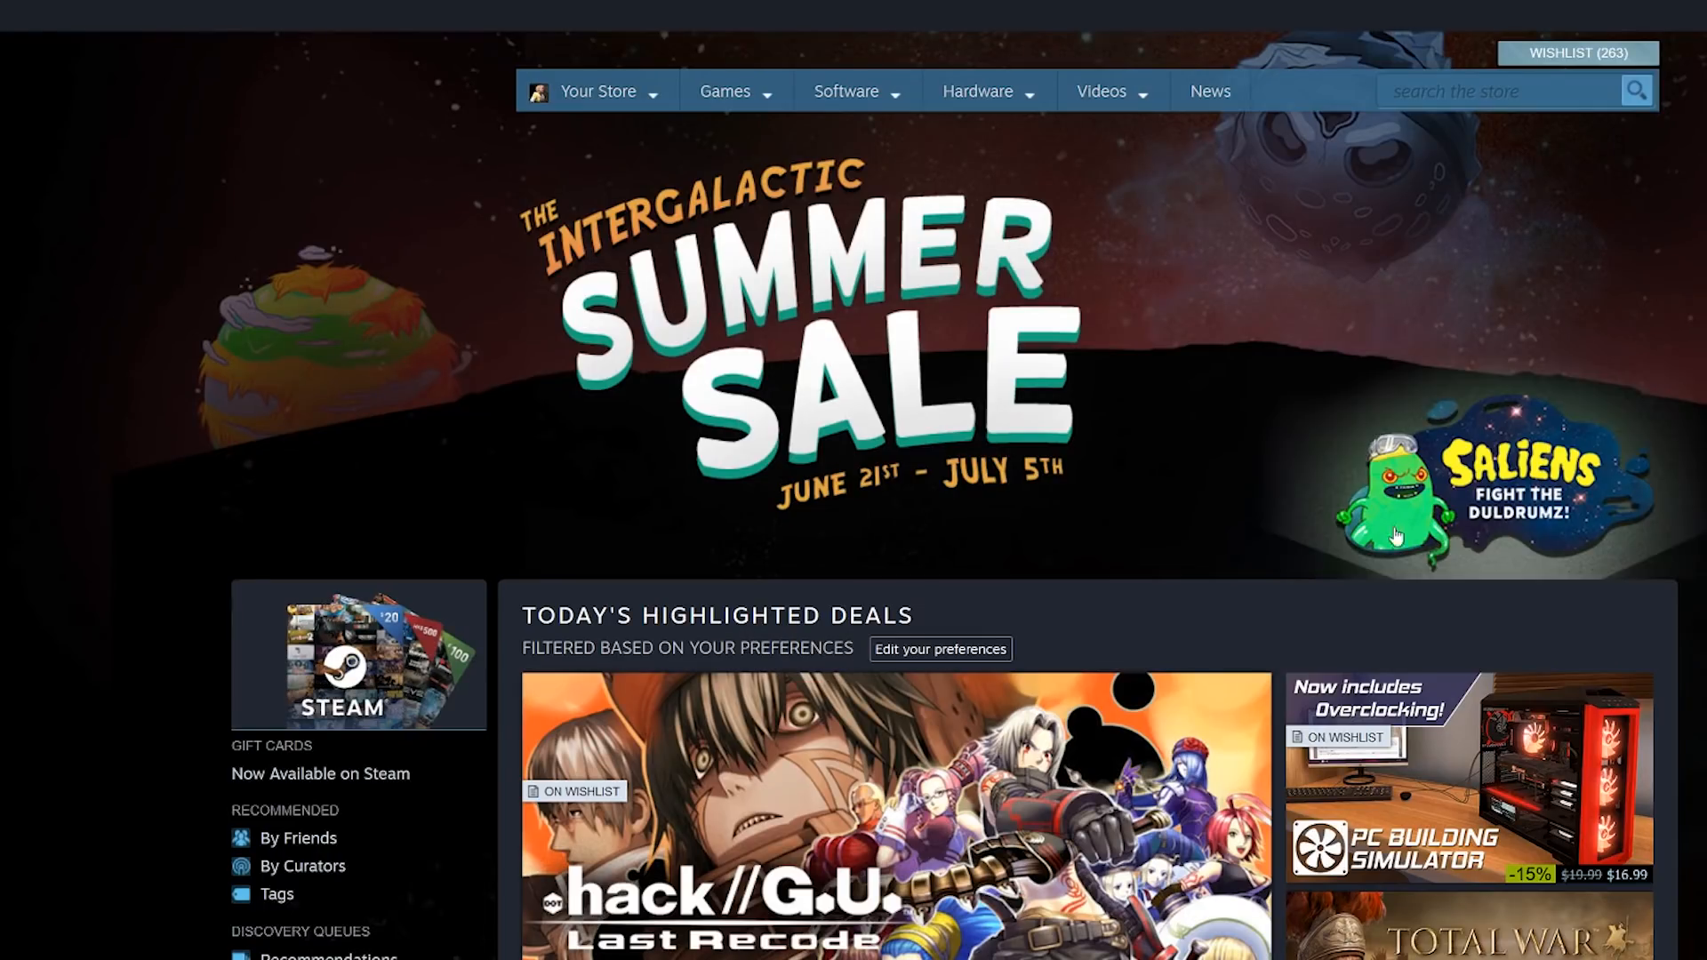
mouse_move(543, 91)
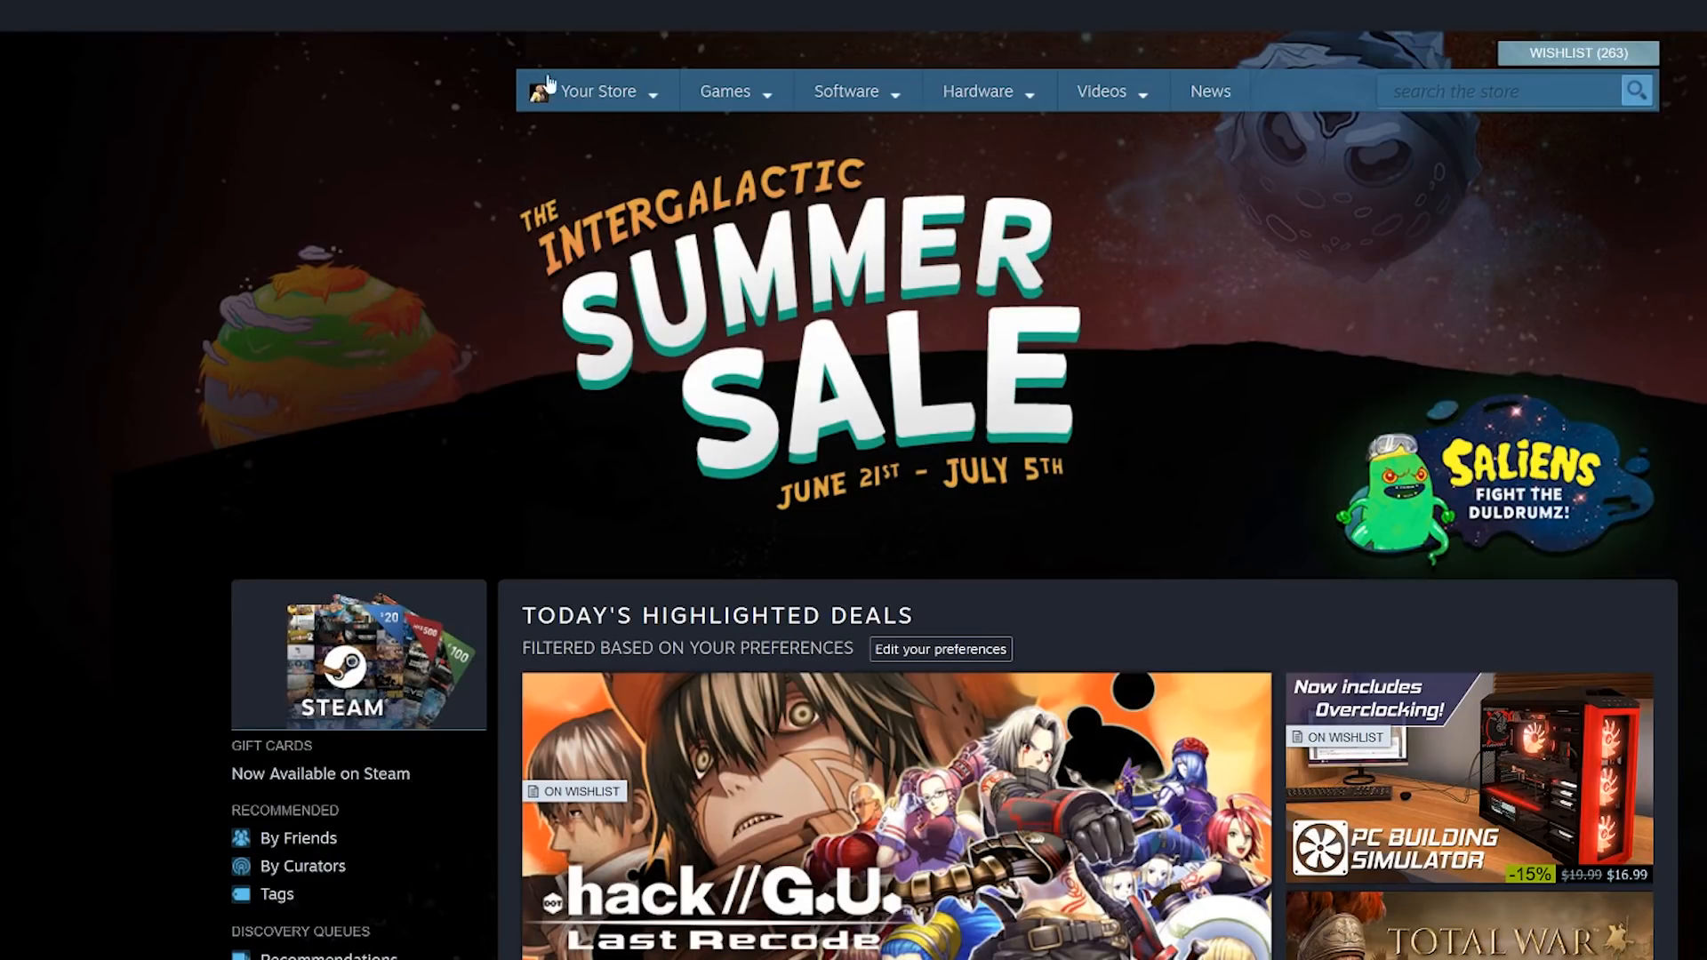